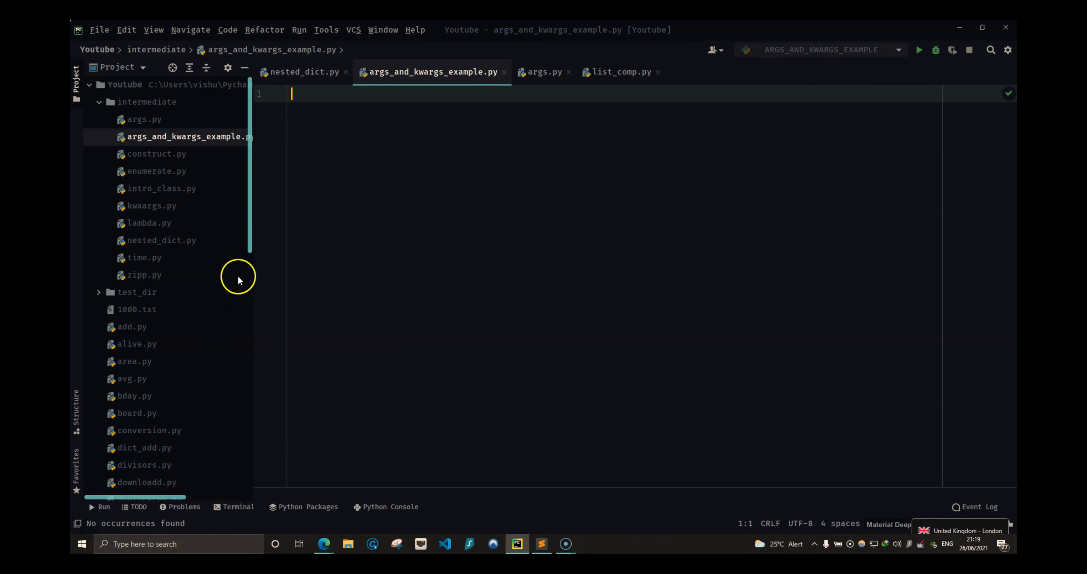
mouse_move(192, 216)
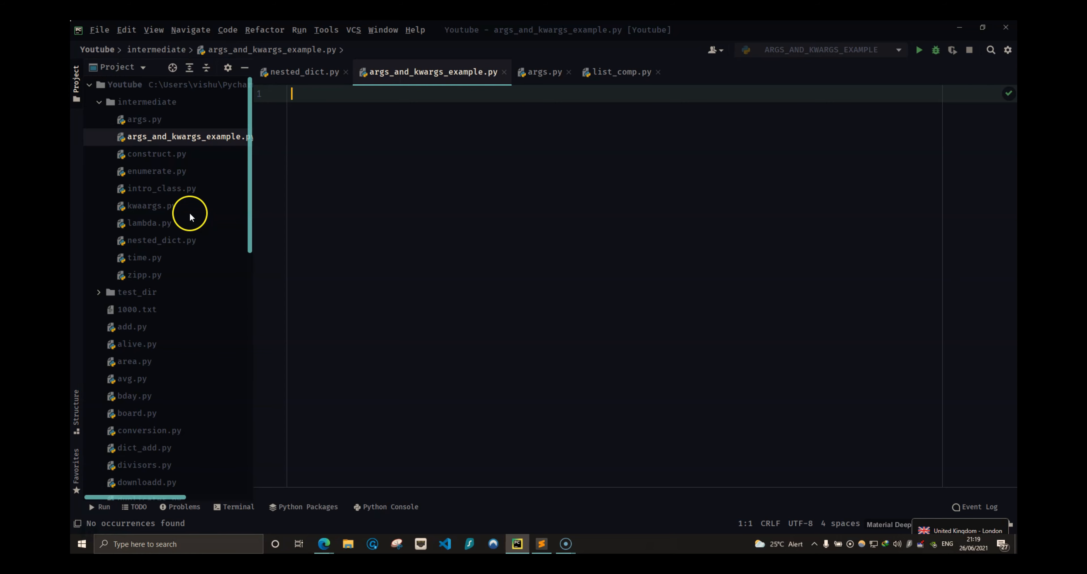
- Review the earlier kwargs.py and args.py examples, noting the sample arguments and the name keyword argument
left_click(150, 206)
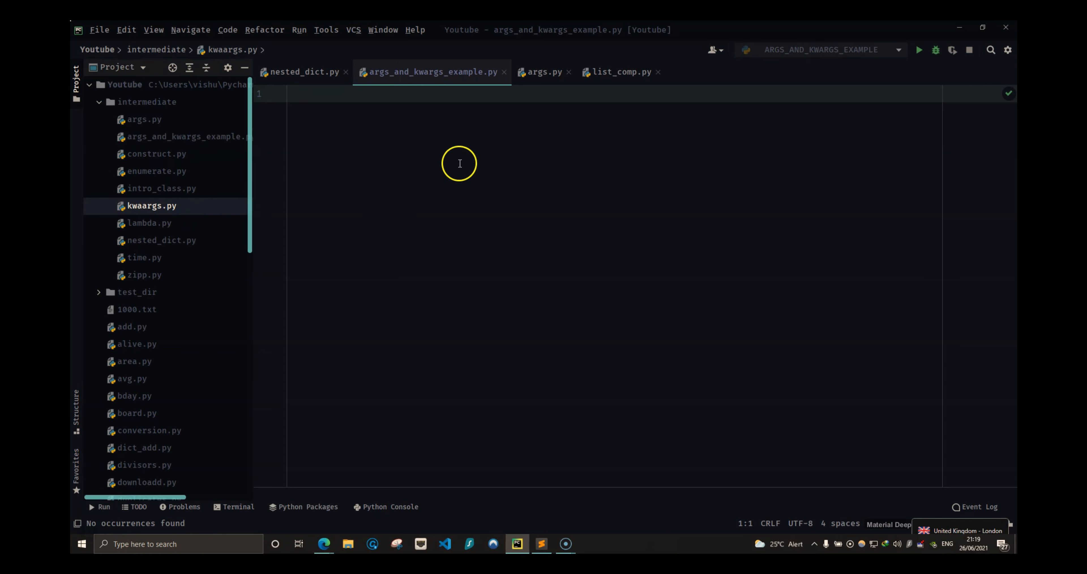
left_click(544, 71)
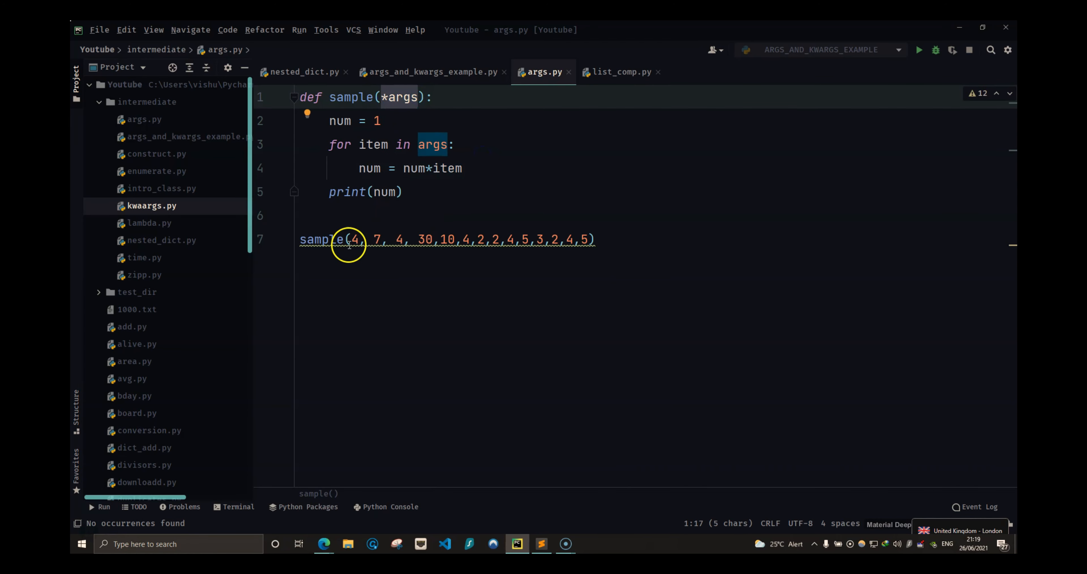
left_click(353, 239)
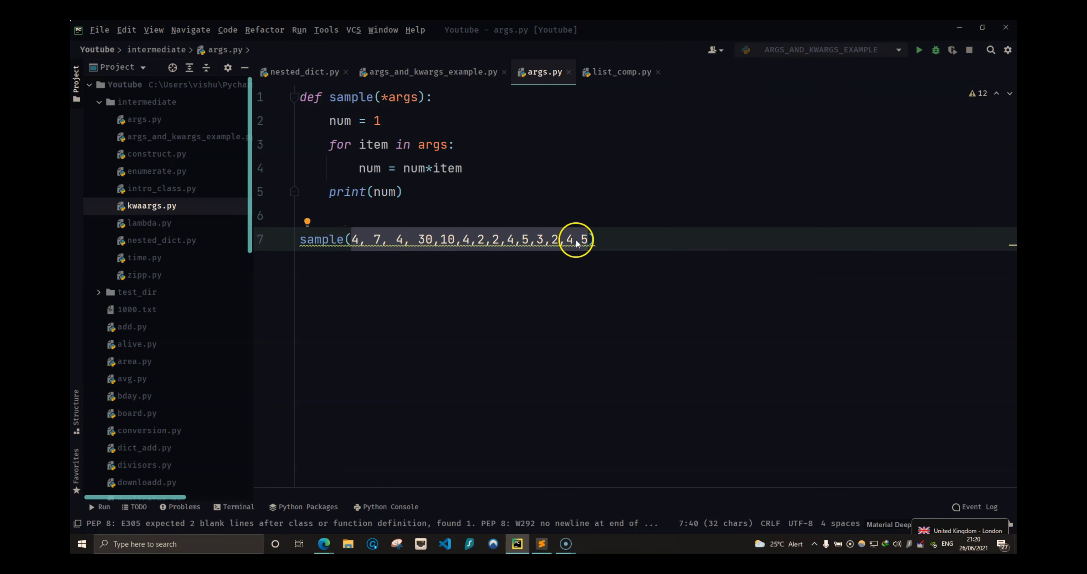
left_click(401, 96)
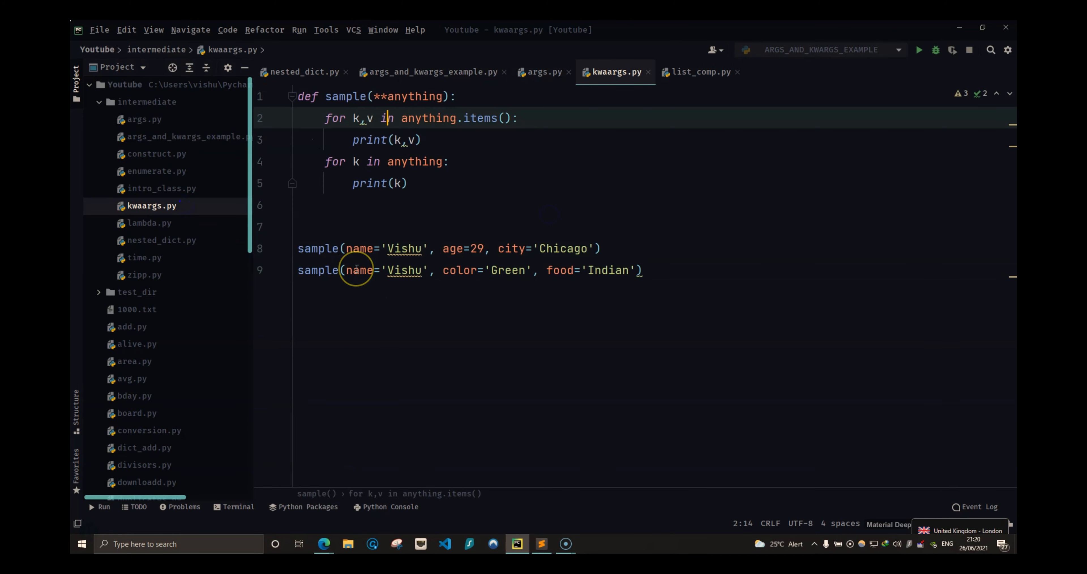
double_click(358, 270)
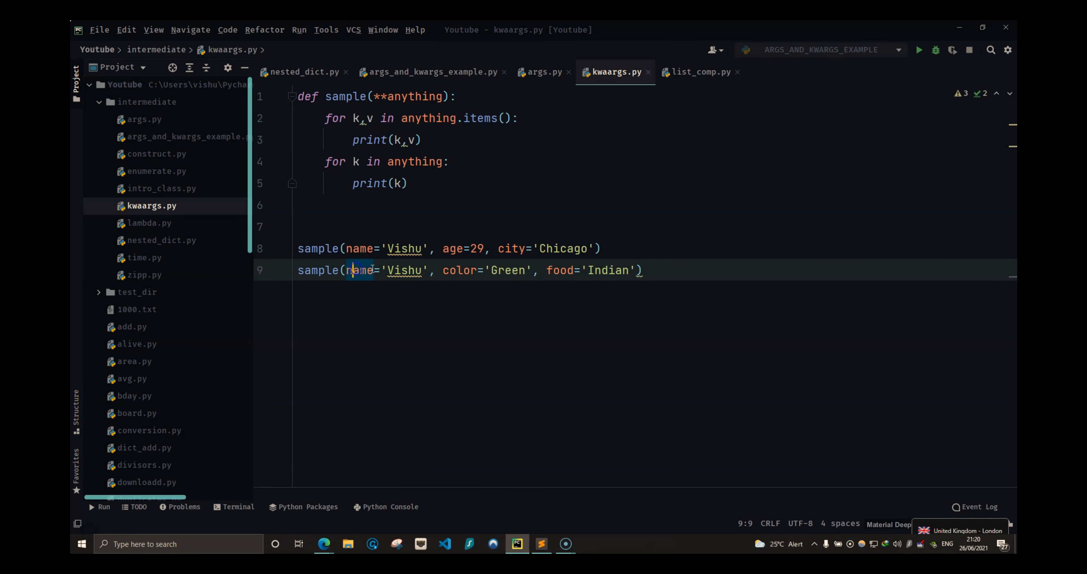
double_click(405, 270)
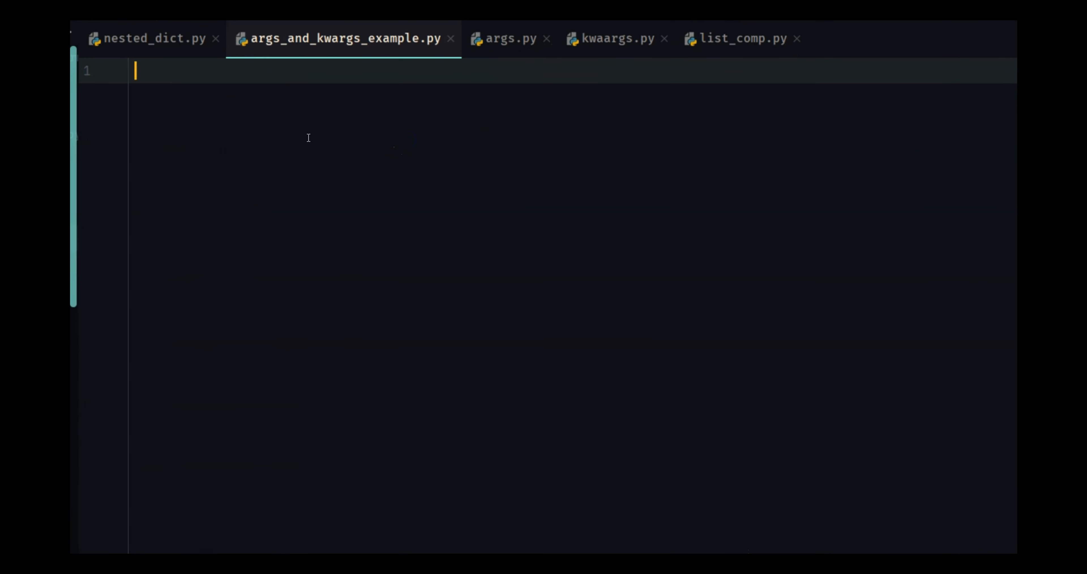
- Import randint from random and get_full_name from names in the new script
type("from random")
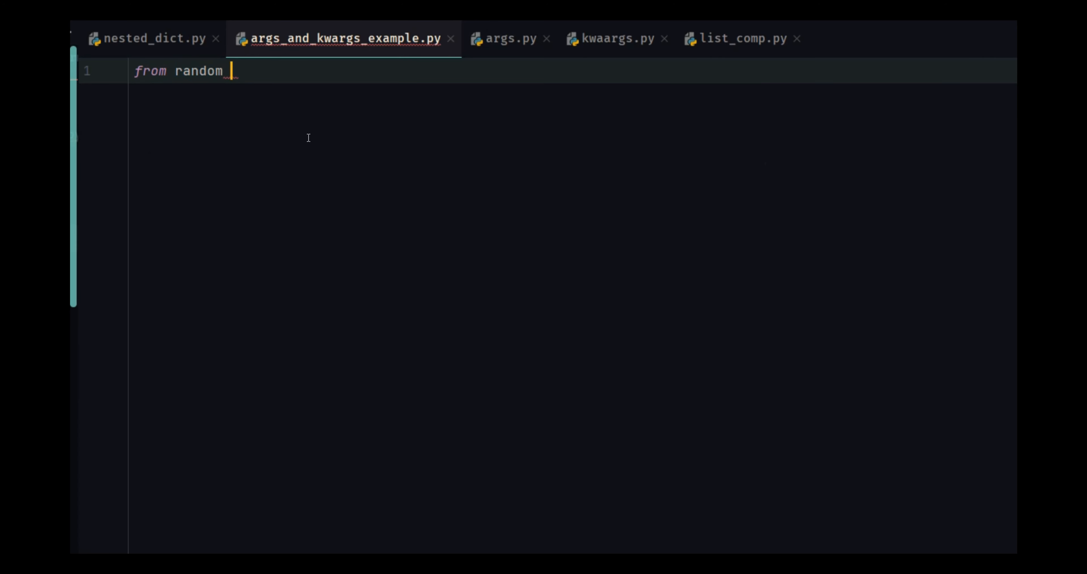
type("import")
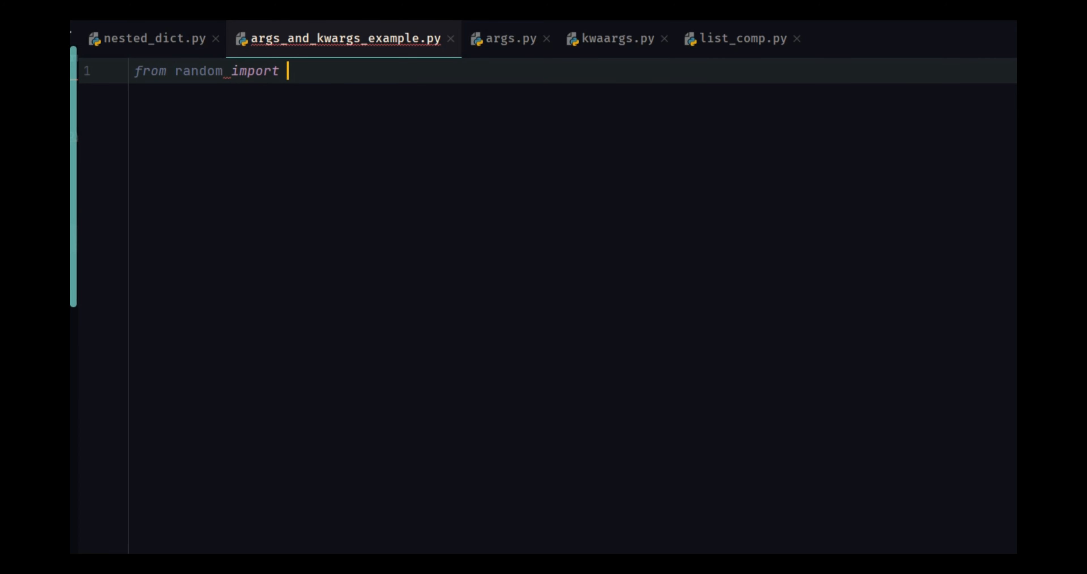
type("randint")
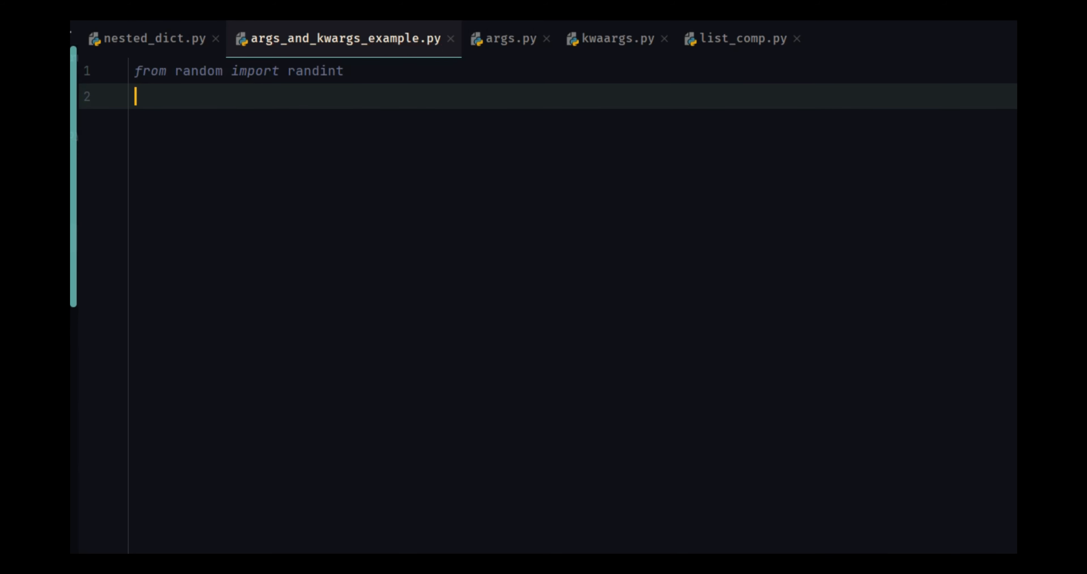
mouse_move(308, 137)
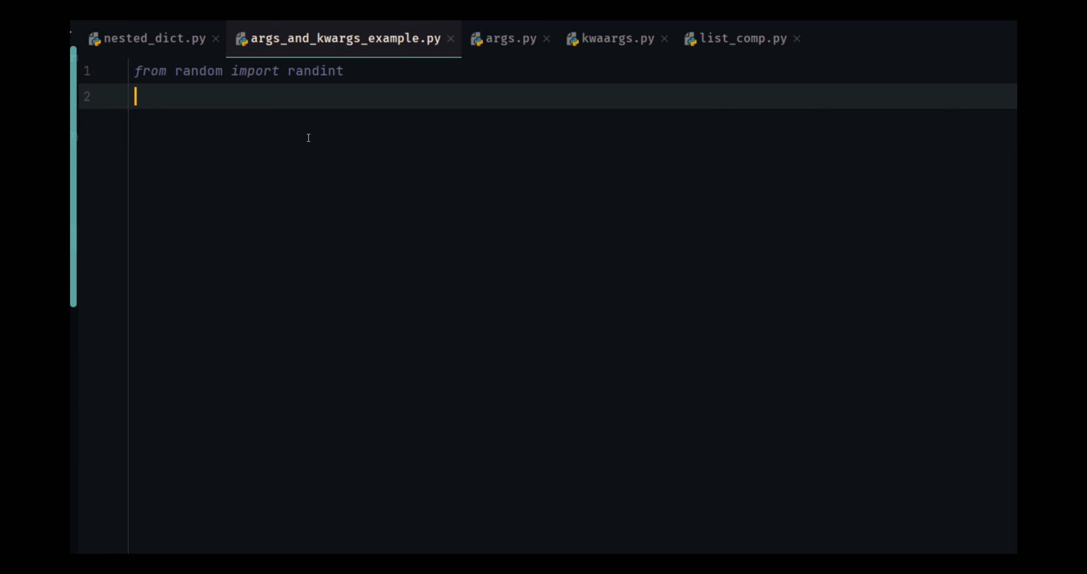
type("from names")
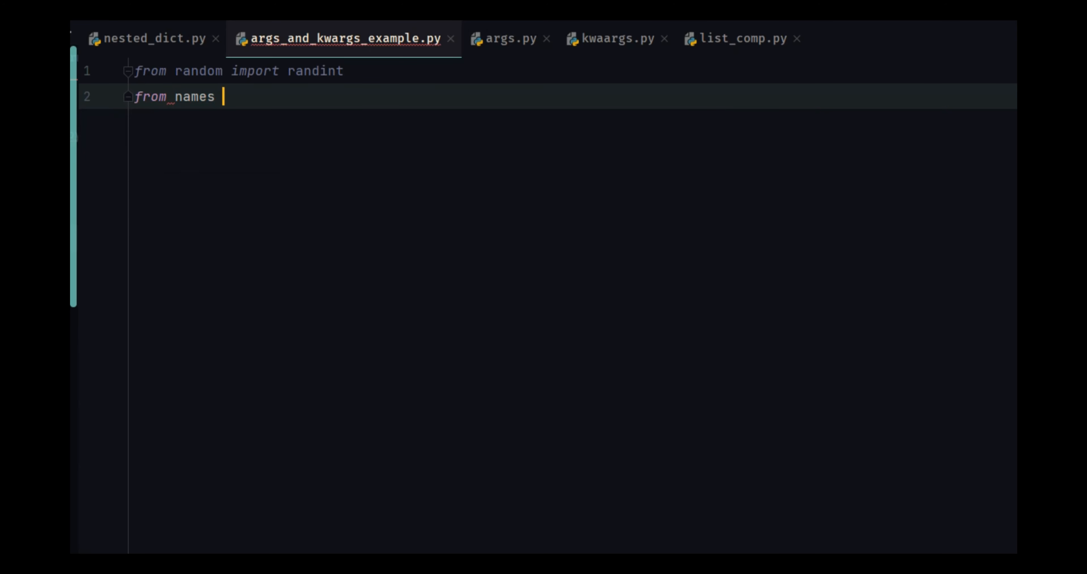
type("import")
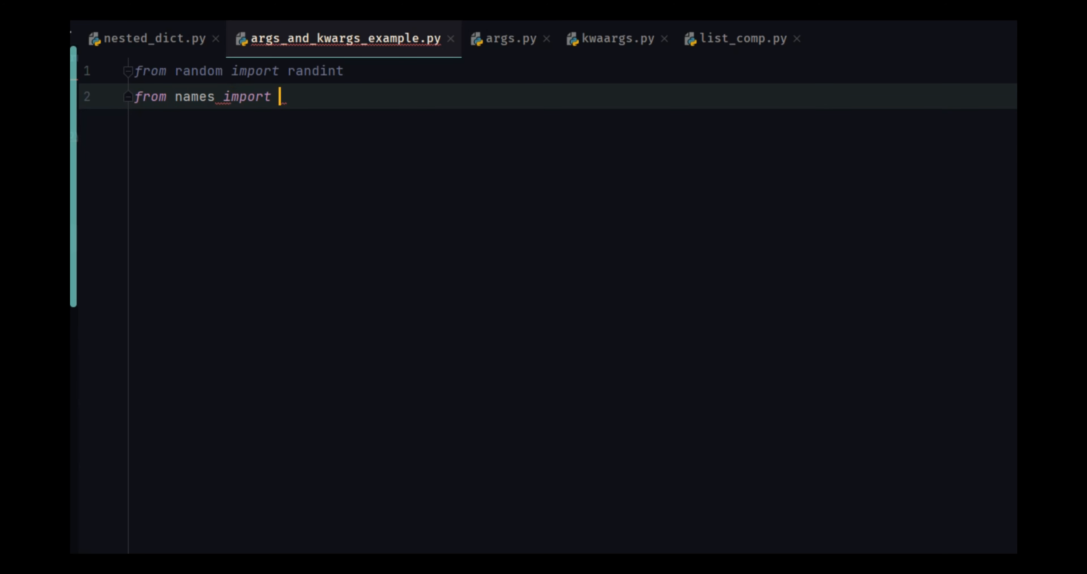
type("ful")
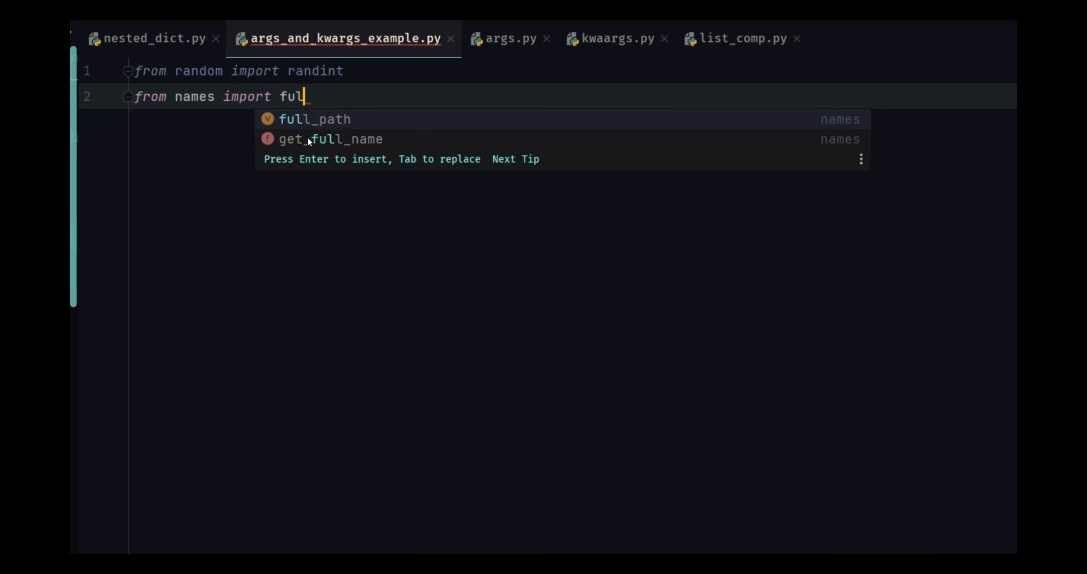
left_click(332, 139)
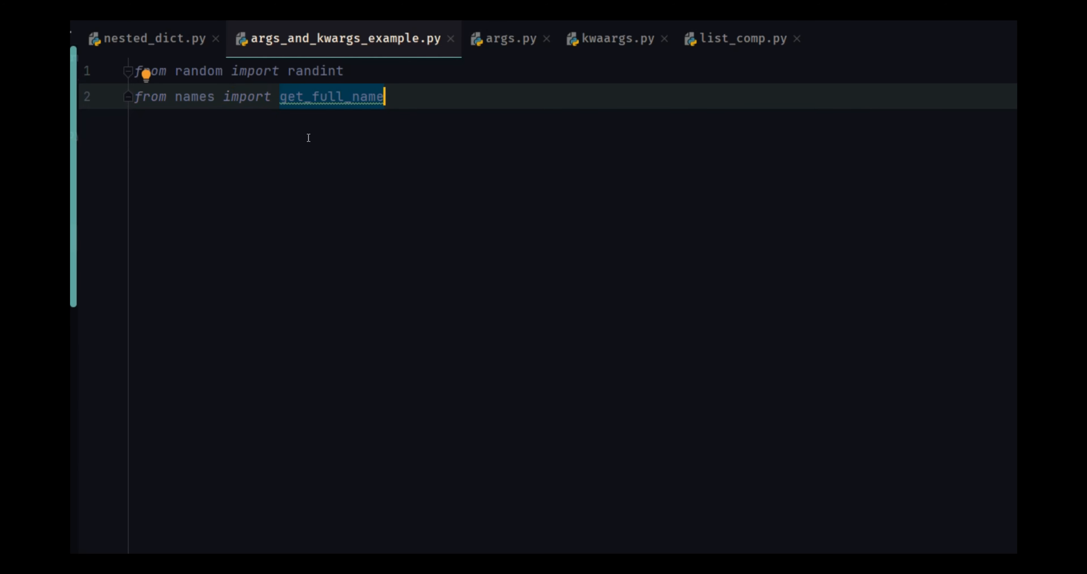
- Define main() with a for loop over range(20) that prints i
type("def")
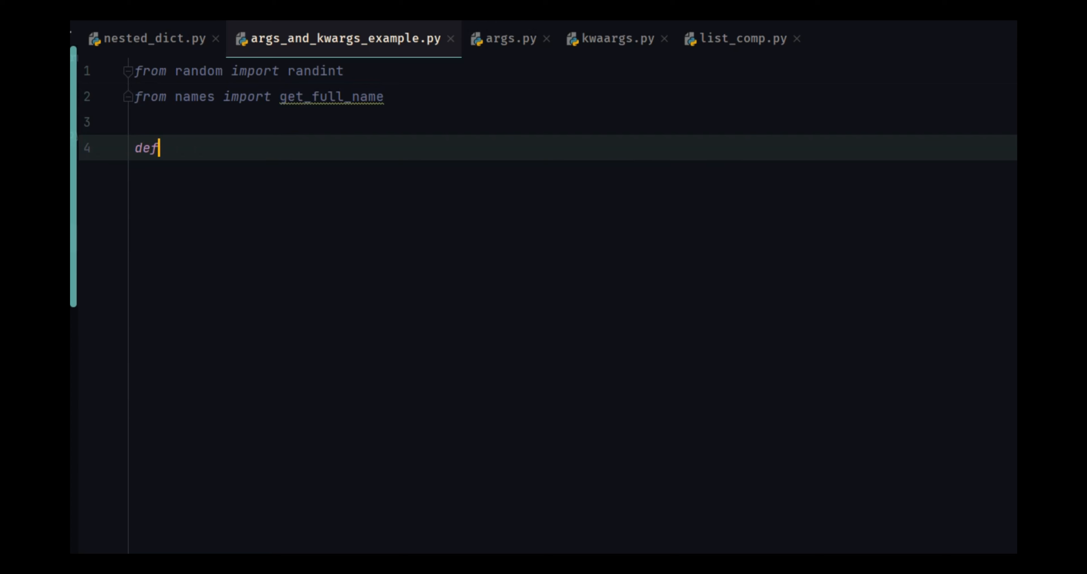
type("mi")
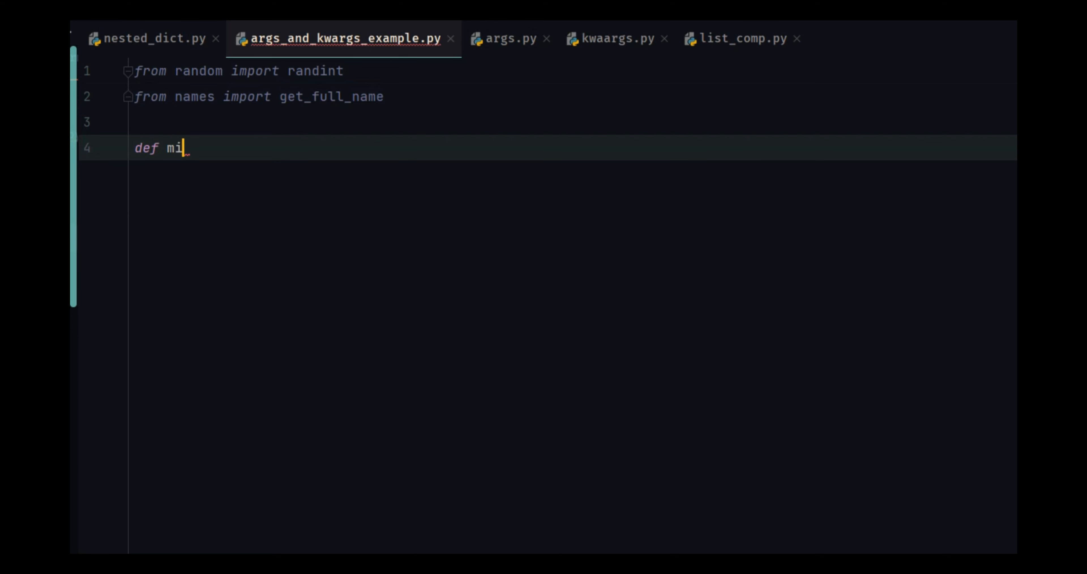
type("ain():")
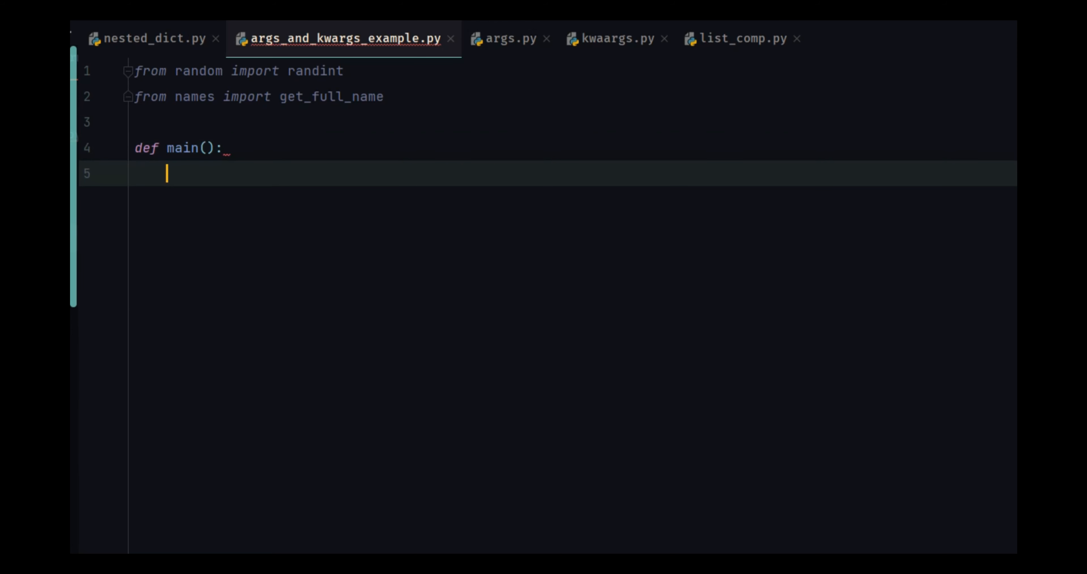
type("for i")
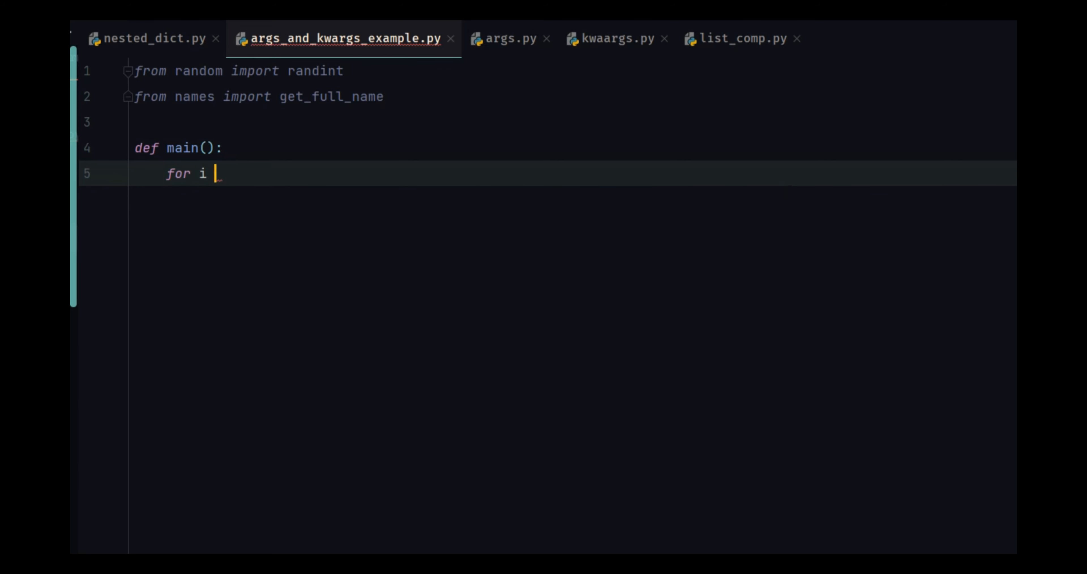
type("r")
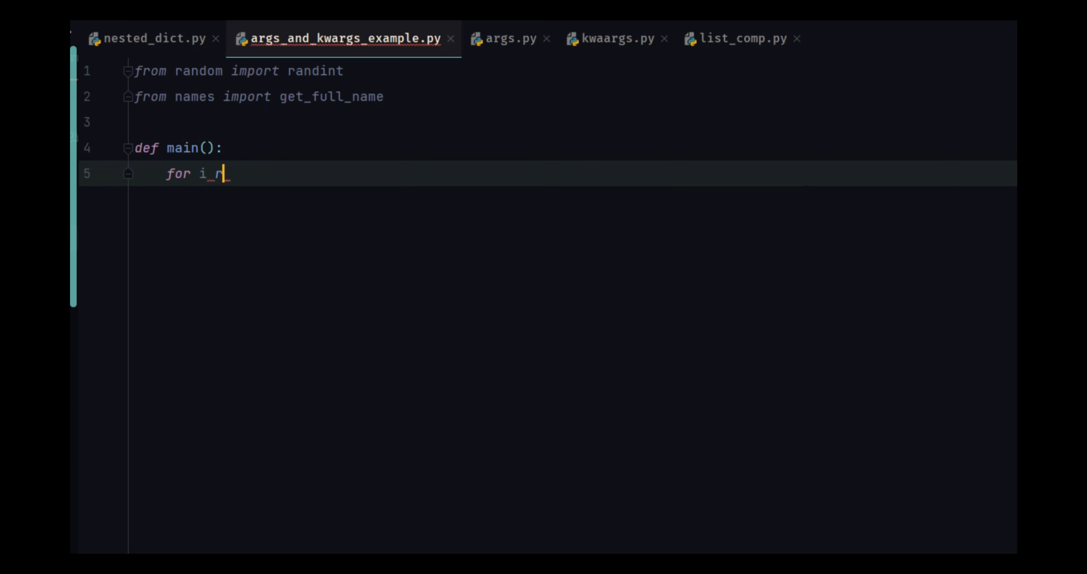
type("in range(20):")
type("print(i)")
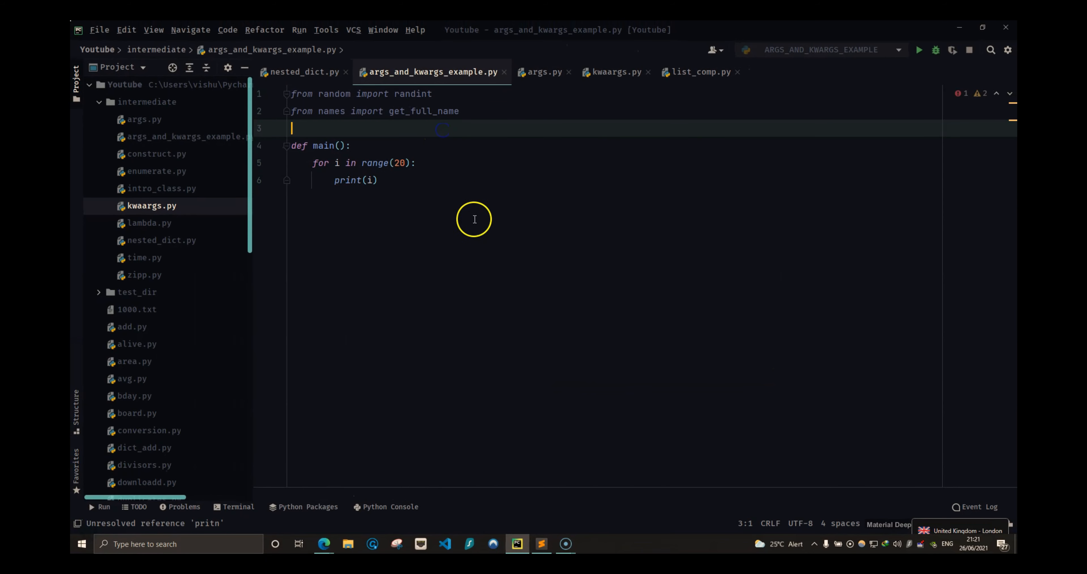
- Add an if __name__ == "__main__": guard calling main() and run the script
left_click(920, 49)
type("if")
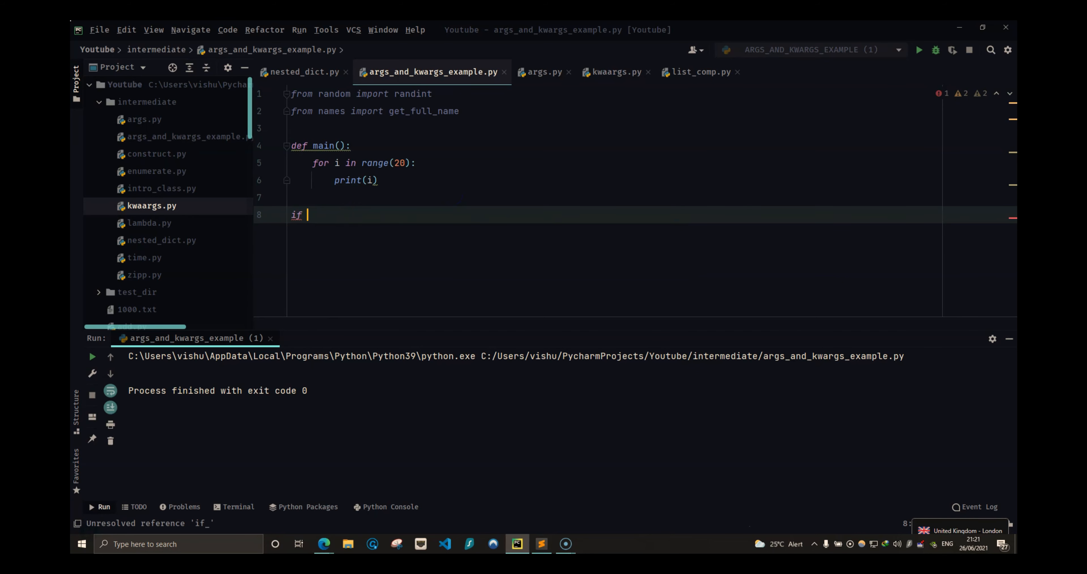
type("__name")
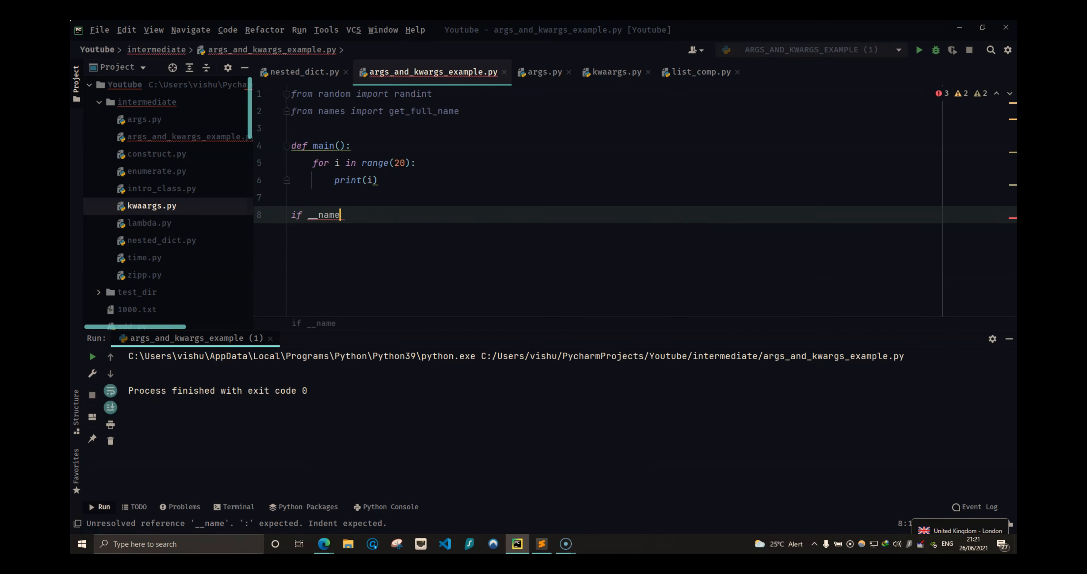
type("__ == \"")
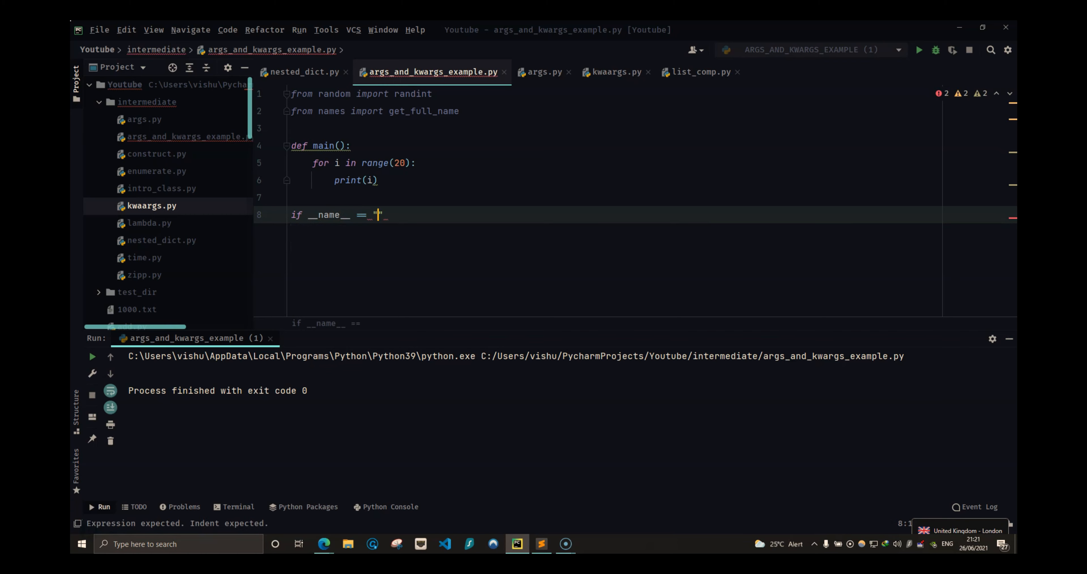
type("__main__")
type("main()")
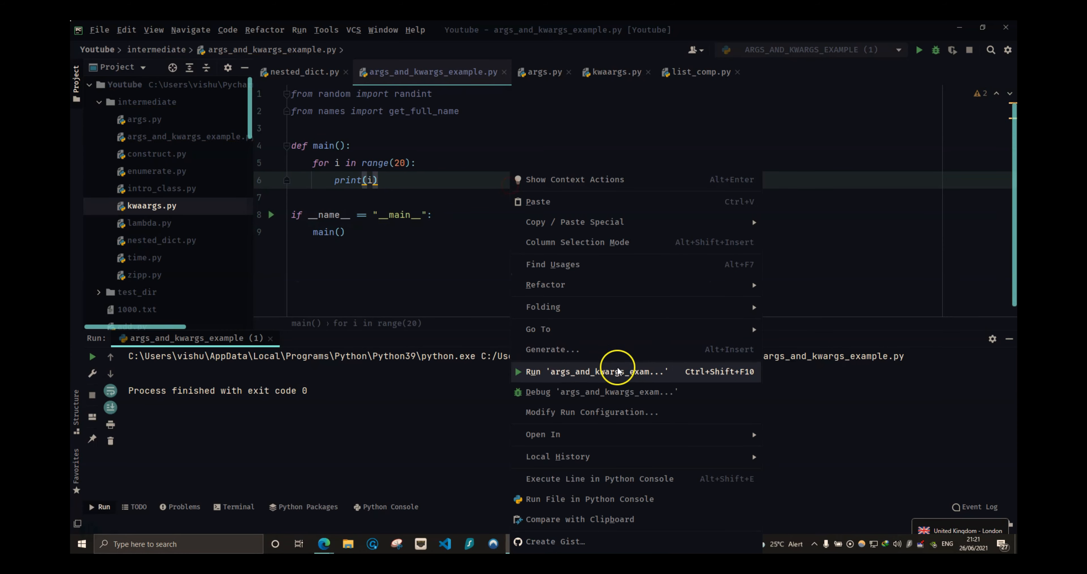
left_click(576, 371)
type("mon")
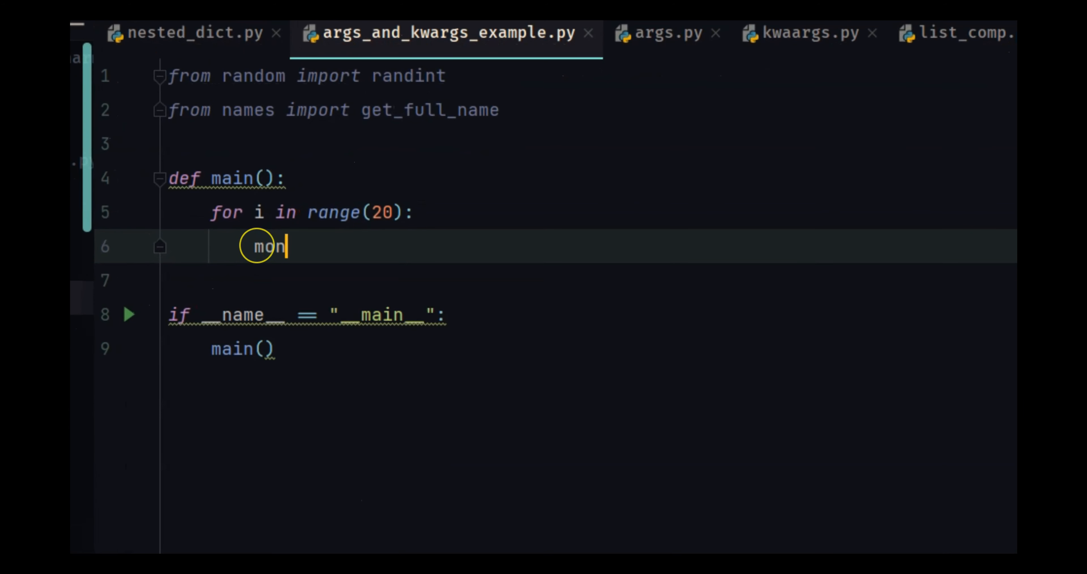
- In the loop set month = randint(1, 5), date = randint(1, 30) and random_name = get_full_name()
type("th = randint(1,")
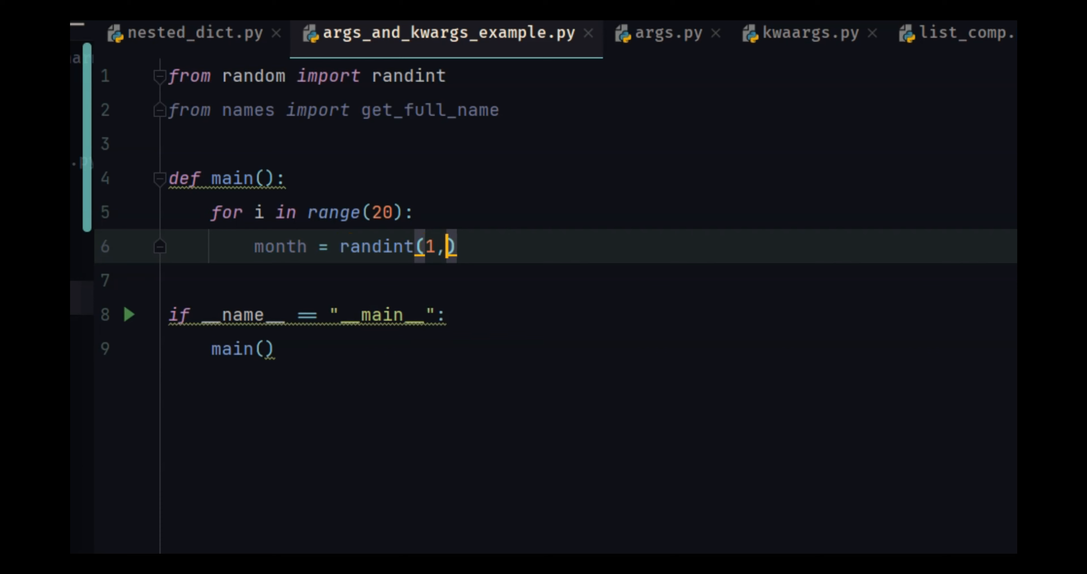
type("5")
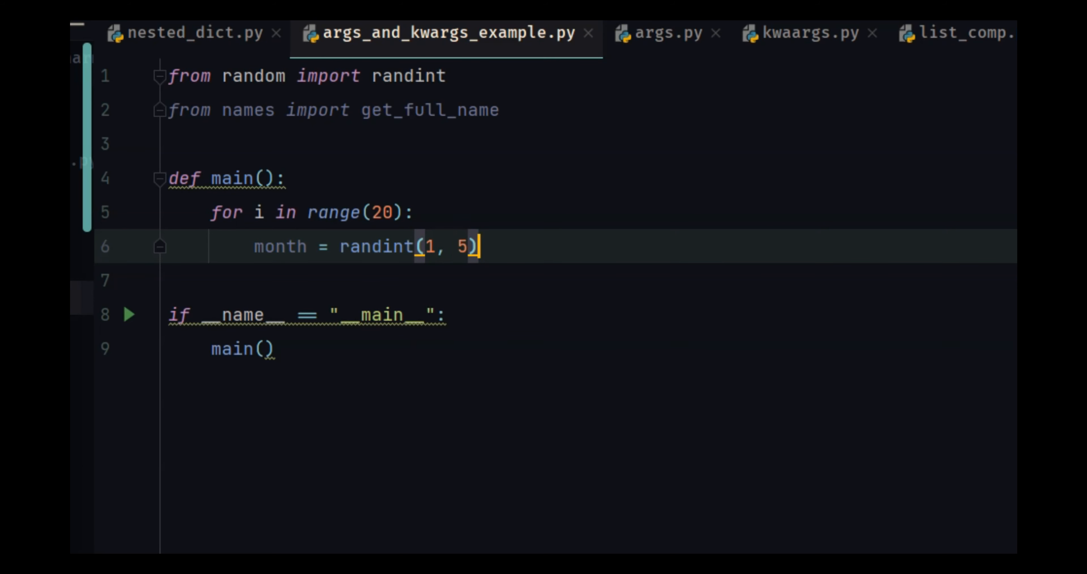
type("daty")
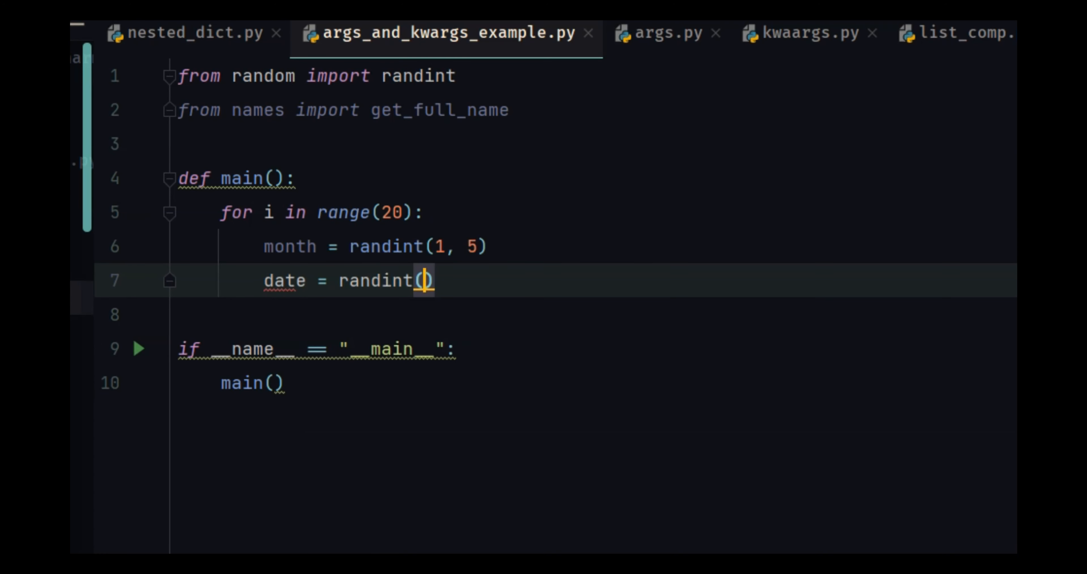
type("1,")
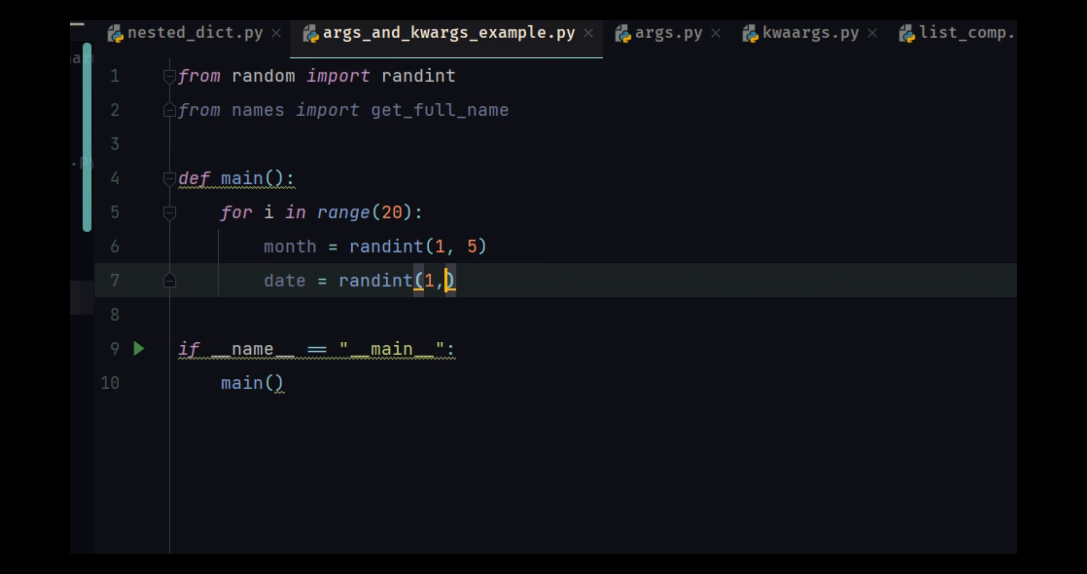
type("30")
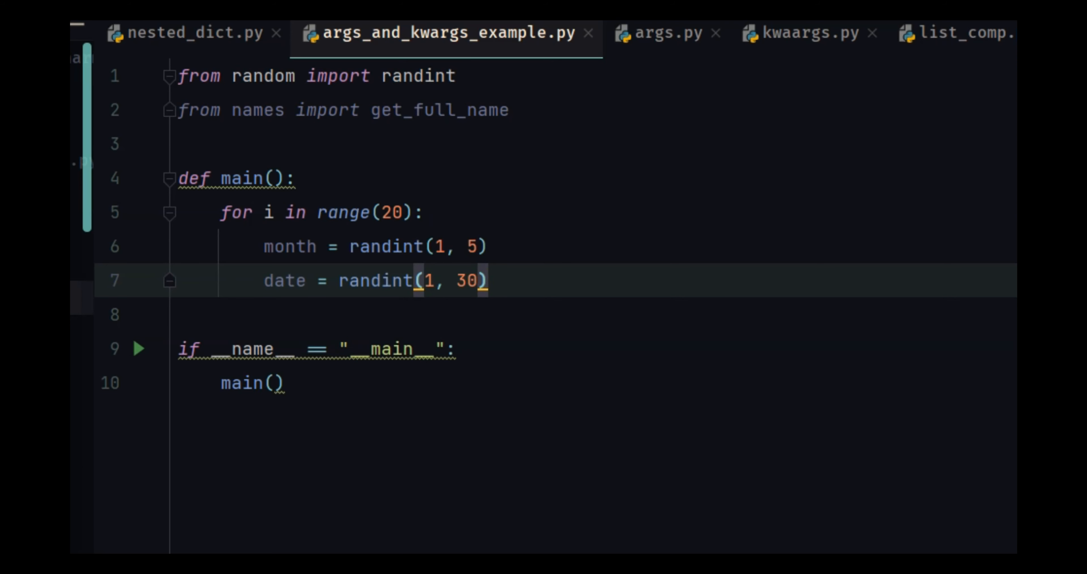
type("ran")
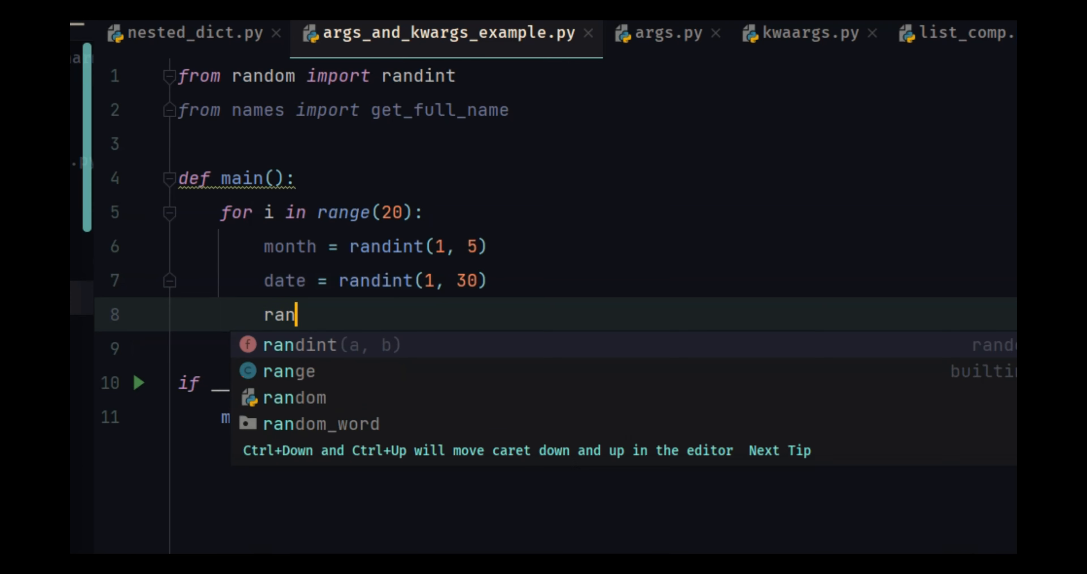
type("dom_name = get_full_name(")
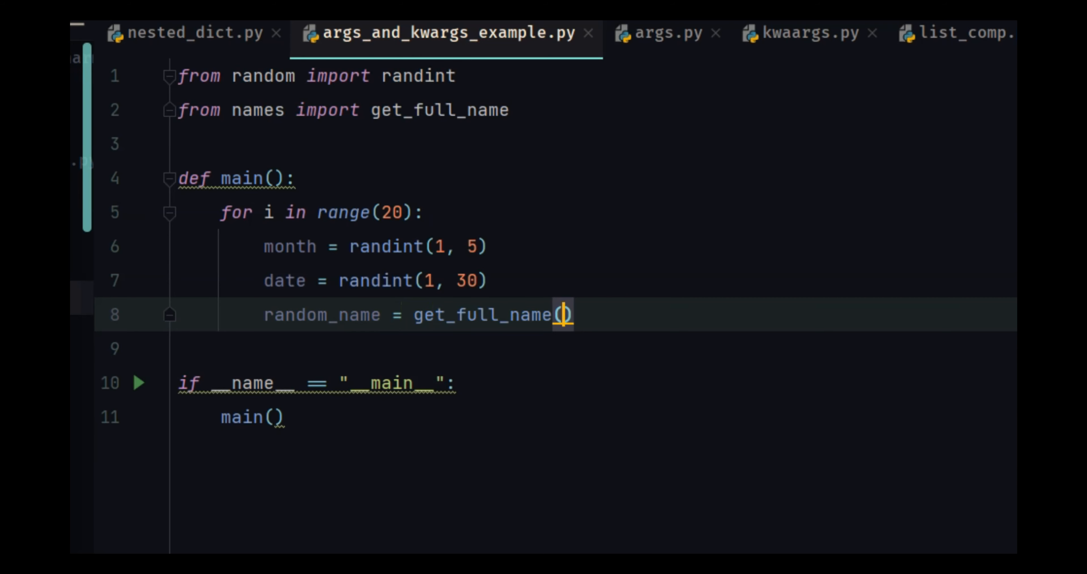
key("enter")
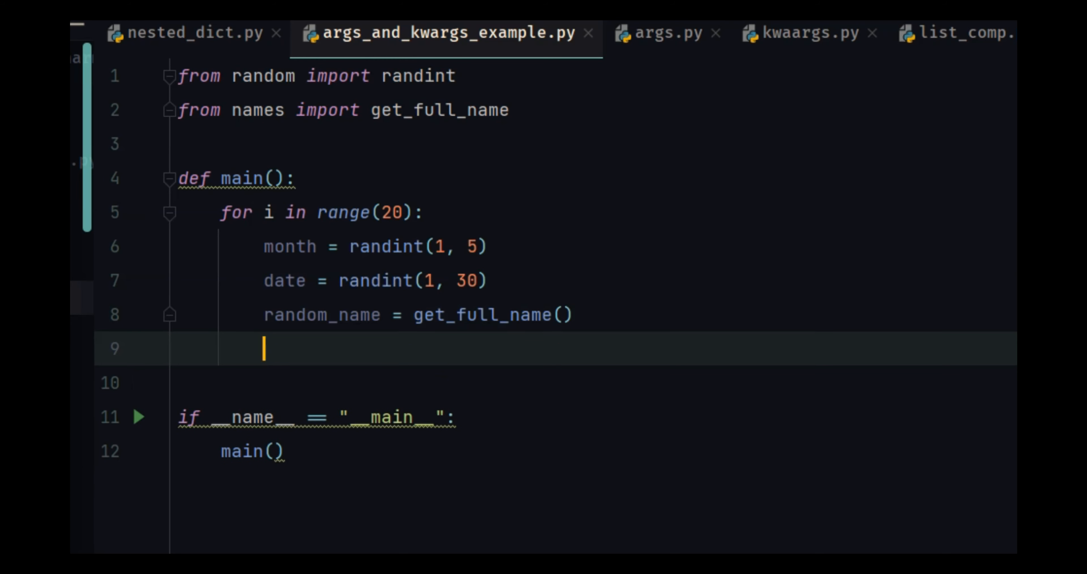
- Define answer_func(*args, **kwargs) above main, after the imports
left_click(207, 143)
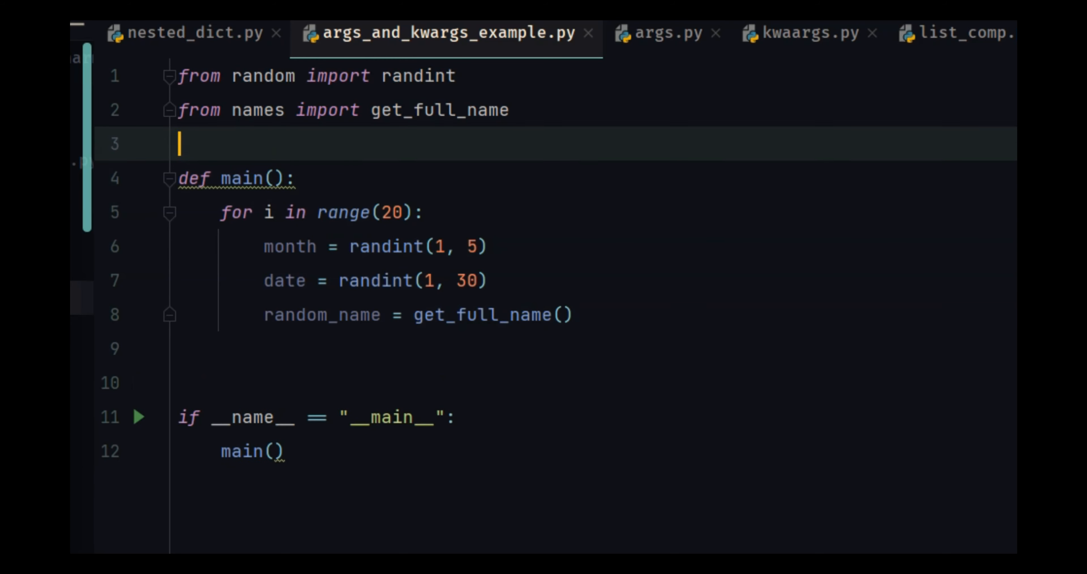
type("def")
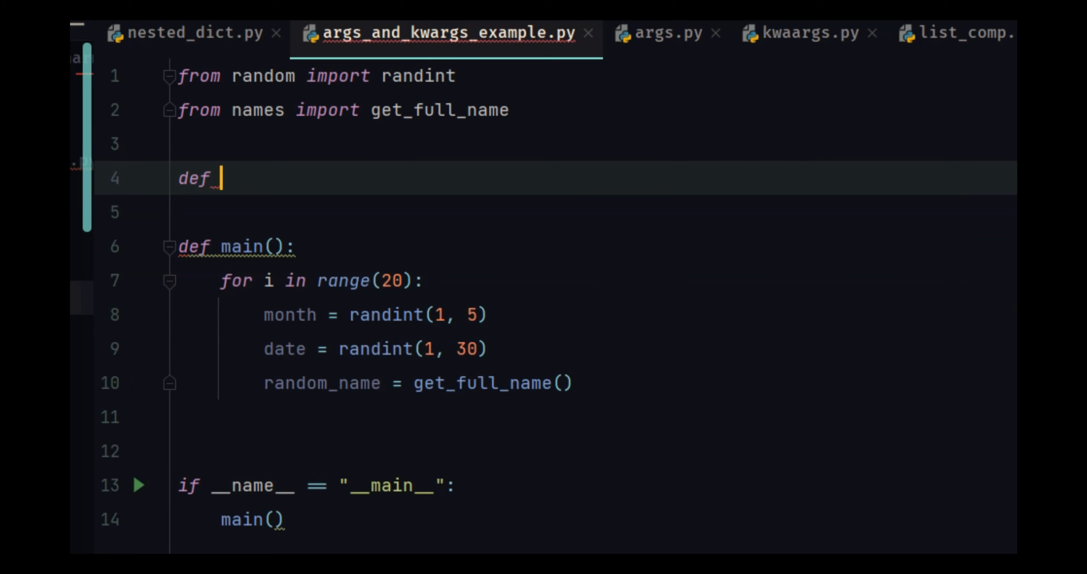
type("ans")
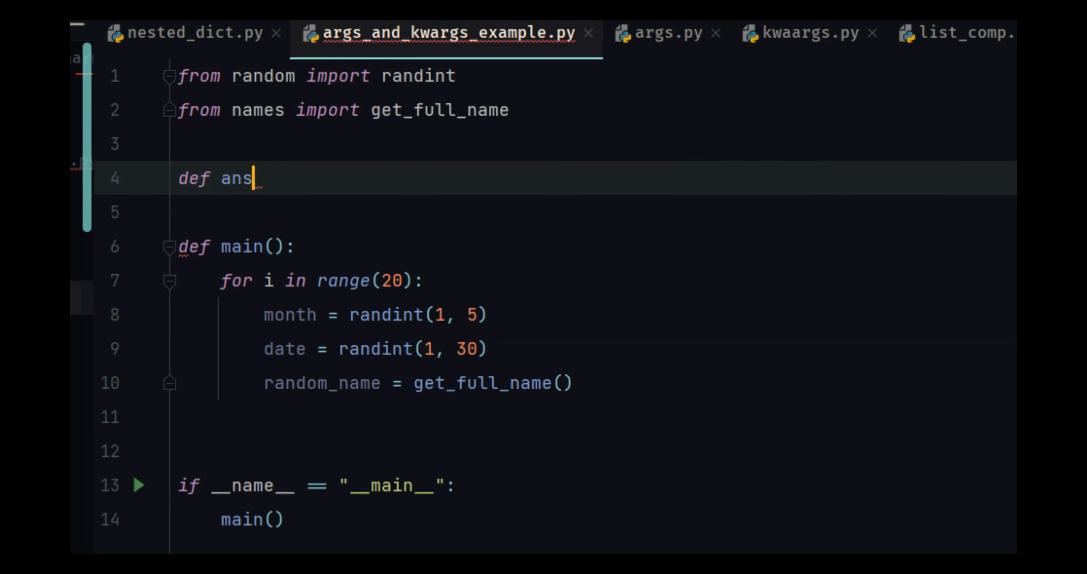
type("wer_fu")
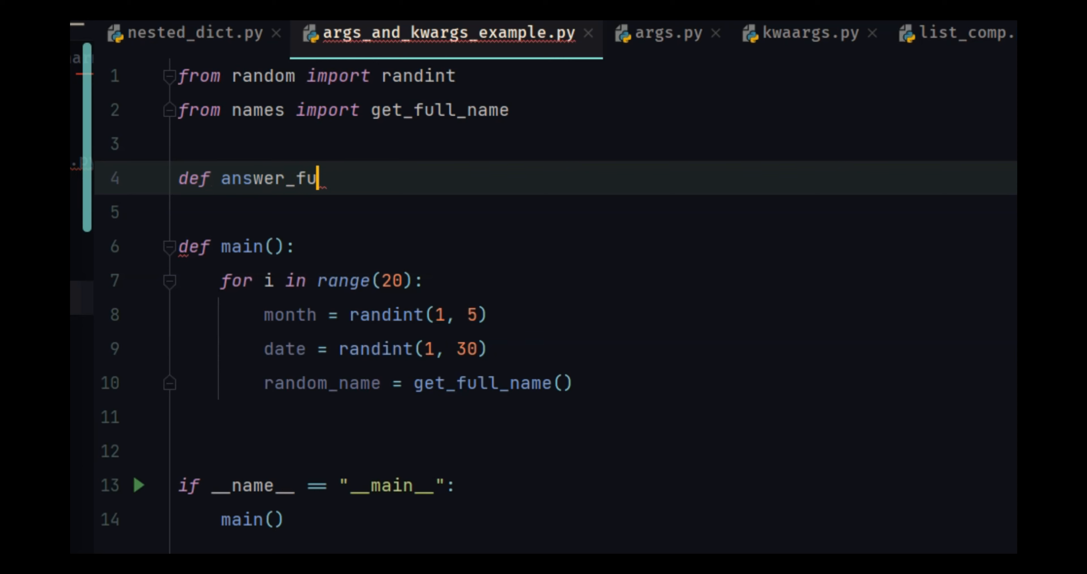
type("nc()")
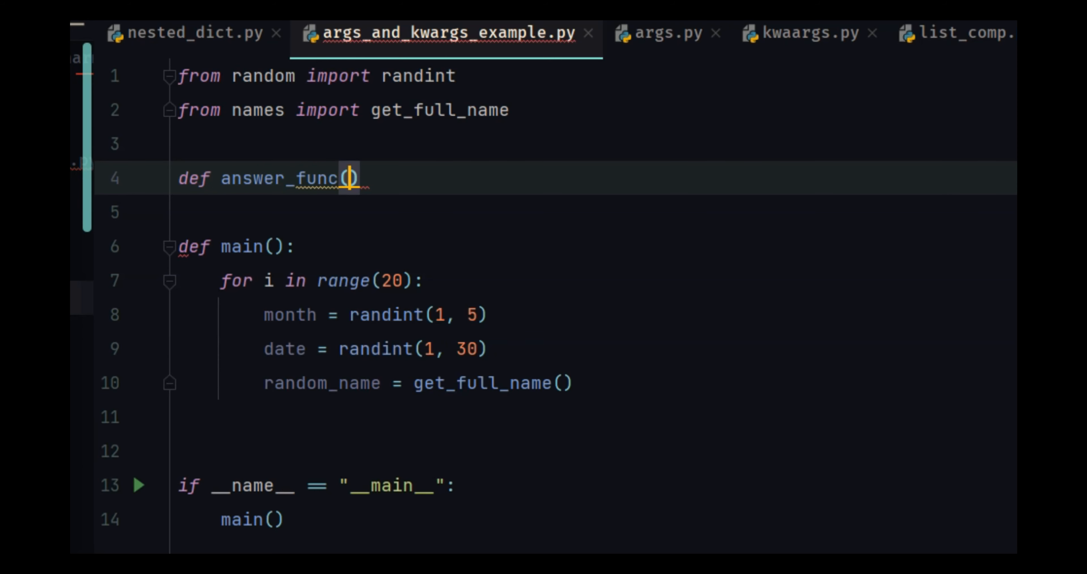
type("*at")
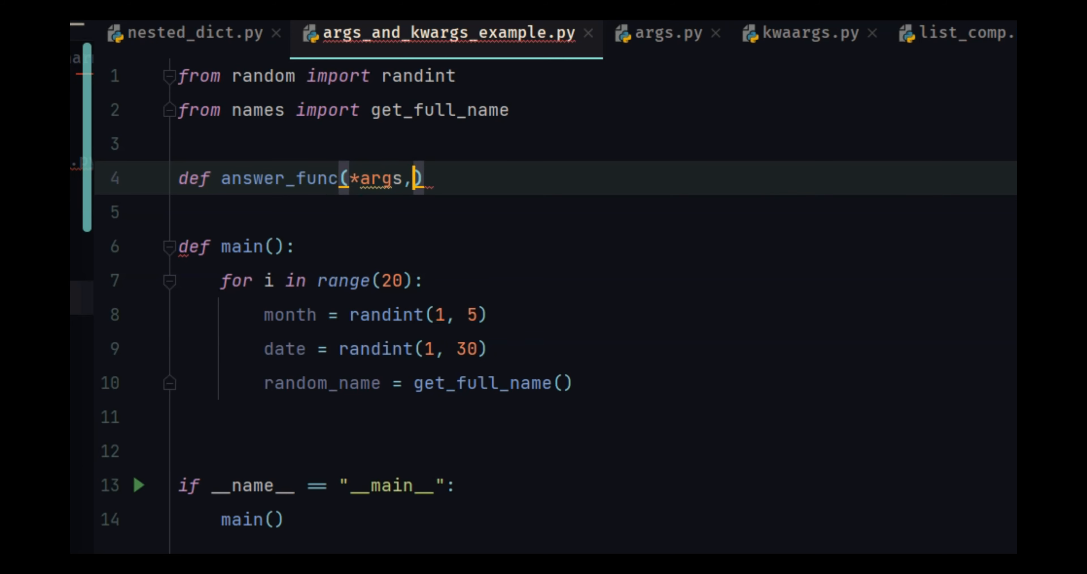
type("**kwargs")
left_click(555, 213)
type("pass")
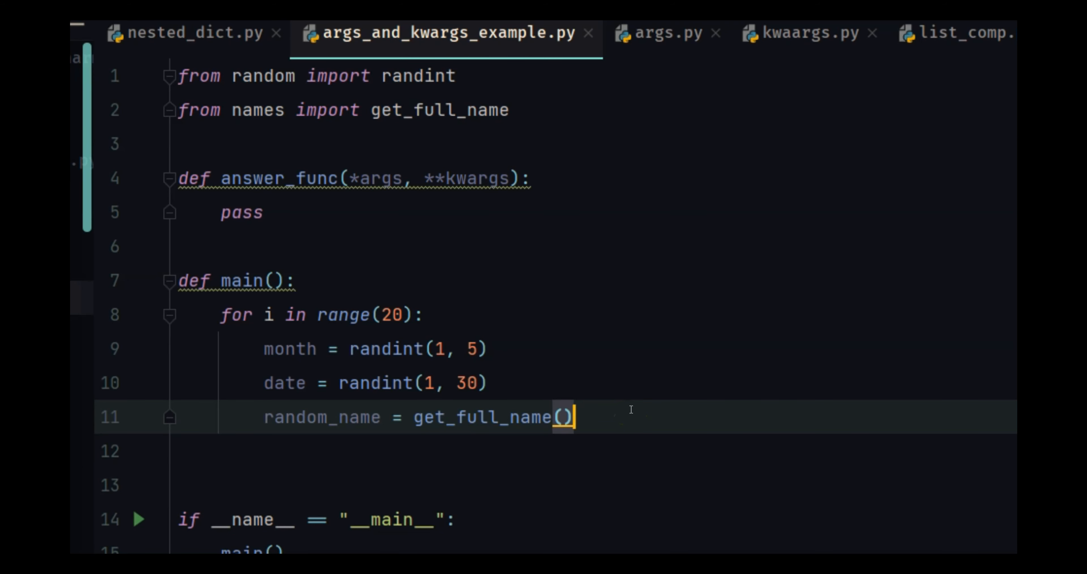
- Call answer_func(random_name, month=month, date=date) in the loop and select its pass placeholder
type("answer_func()")
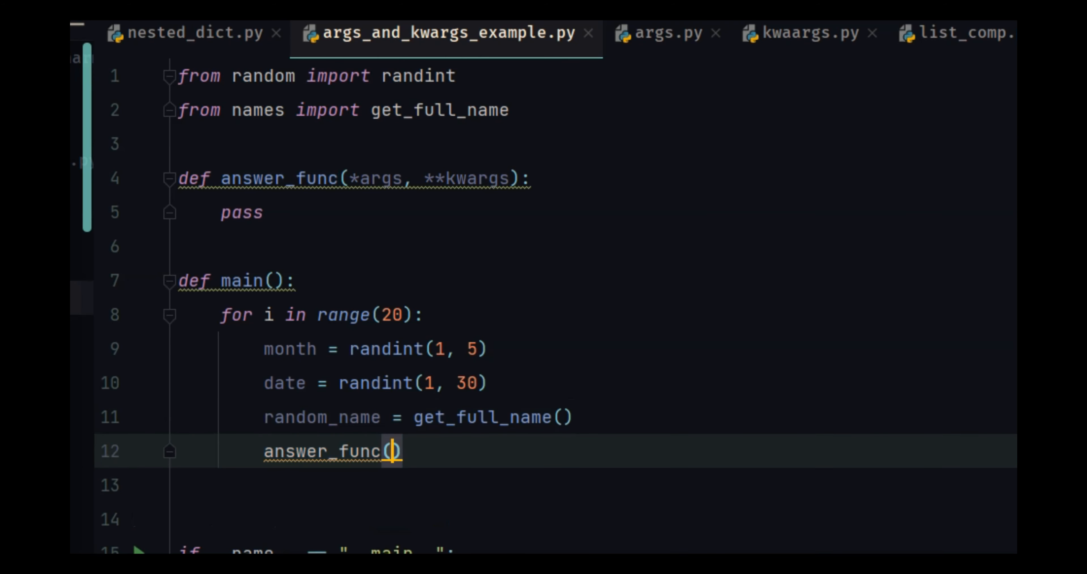
type("random_namem,")
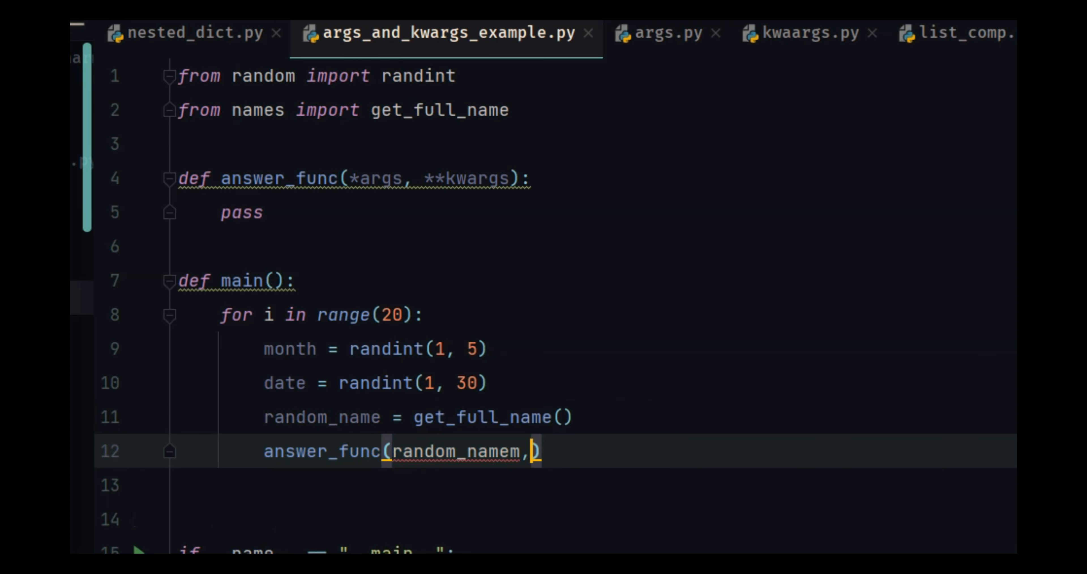
type("month=month")
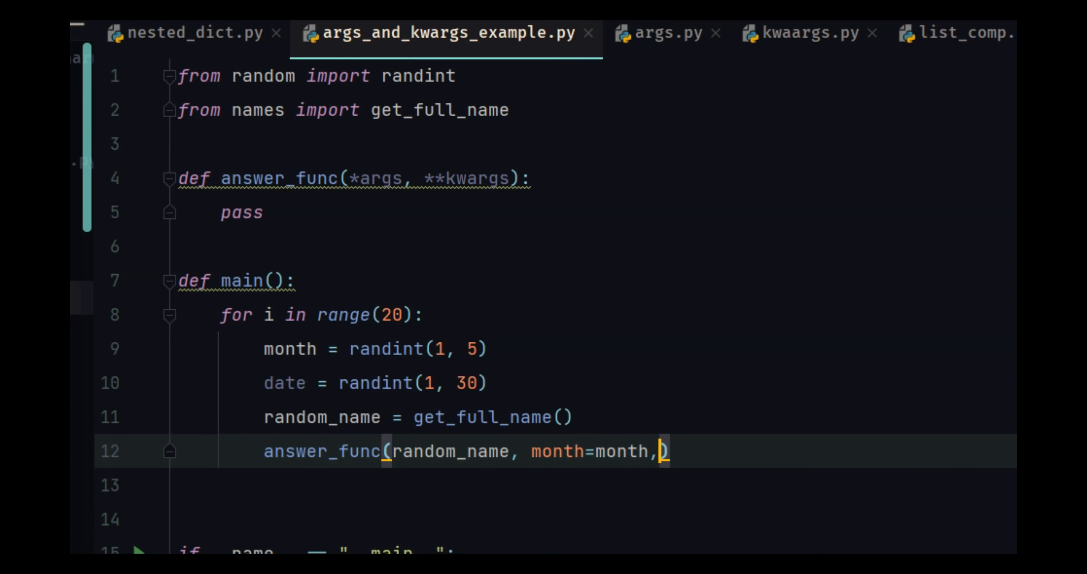
type("date=date")
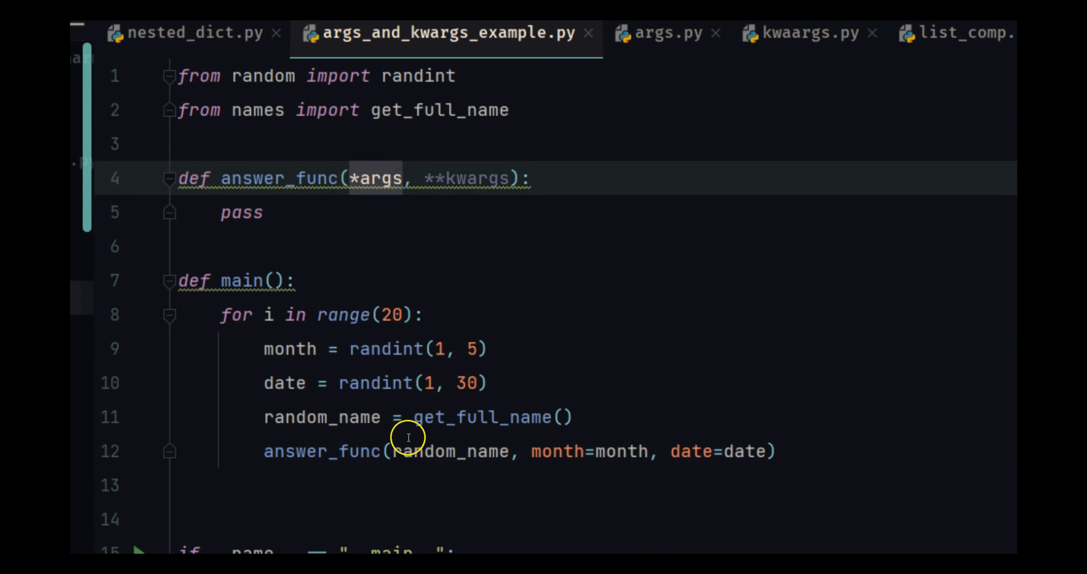
double_click(449, 450)
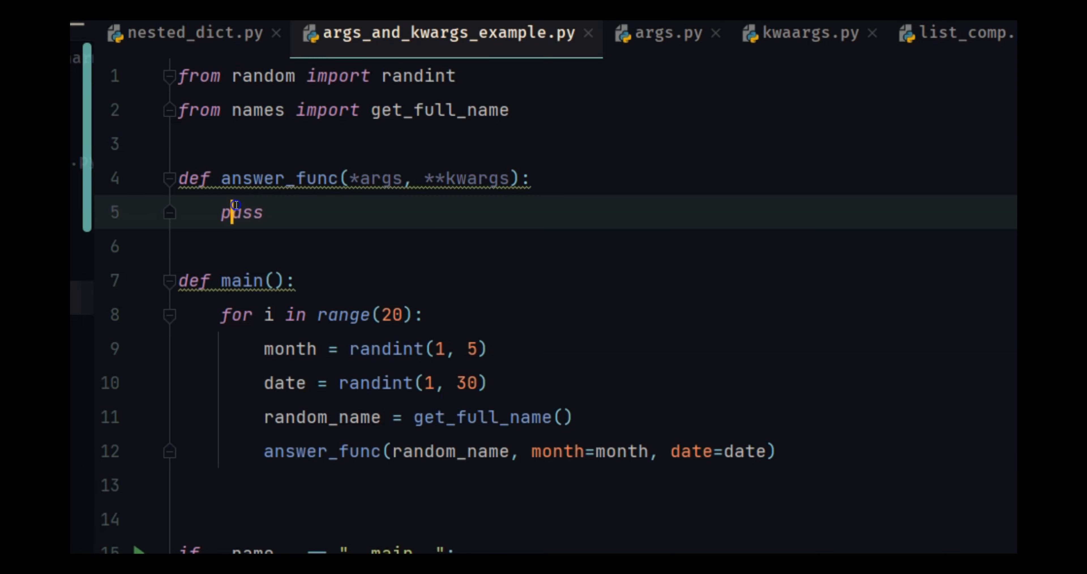
- Replace pass with month_dict = {1: "Jan", 2: "Feb", 3: "Mar", 4: "Apr", 5: "May"} and start for item in args
type("month_dict")
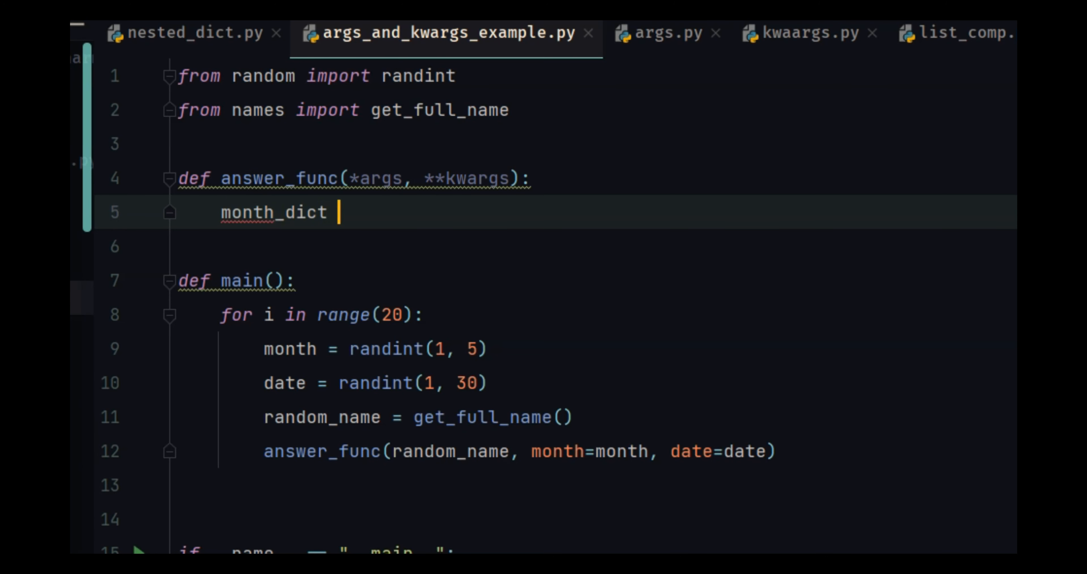
type("= {1")
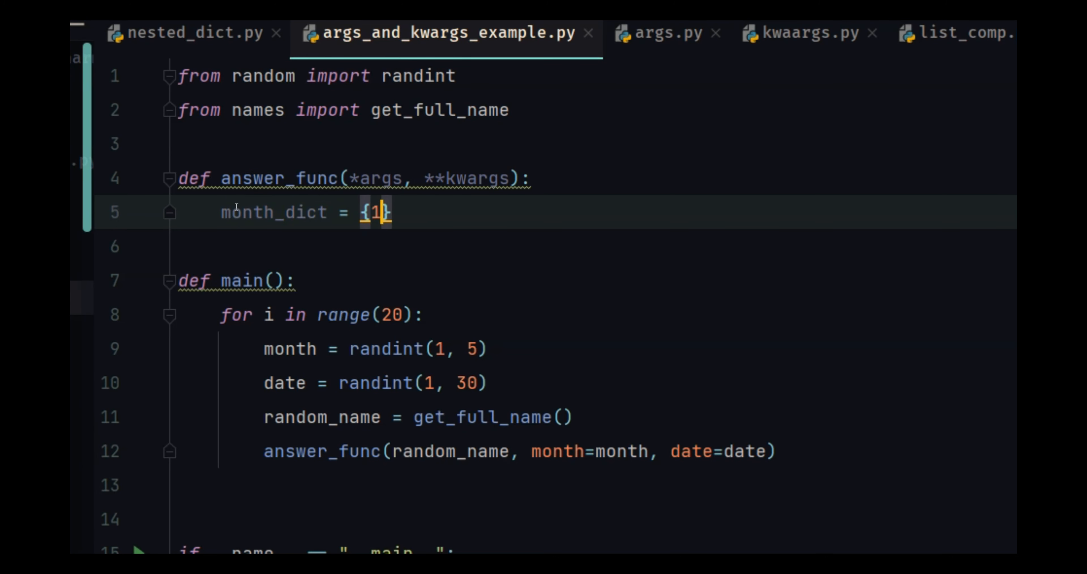
type(": \"Jan\"")
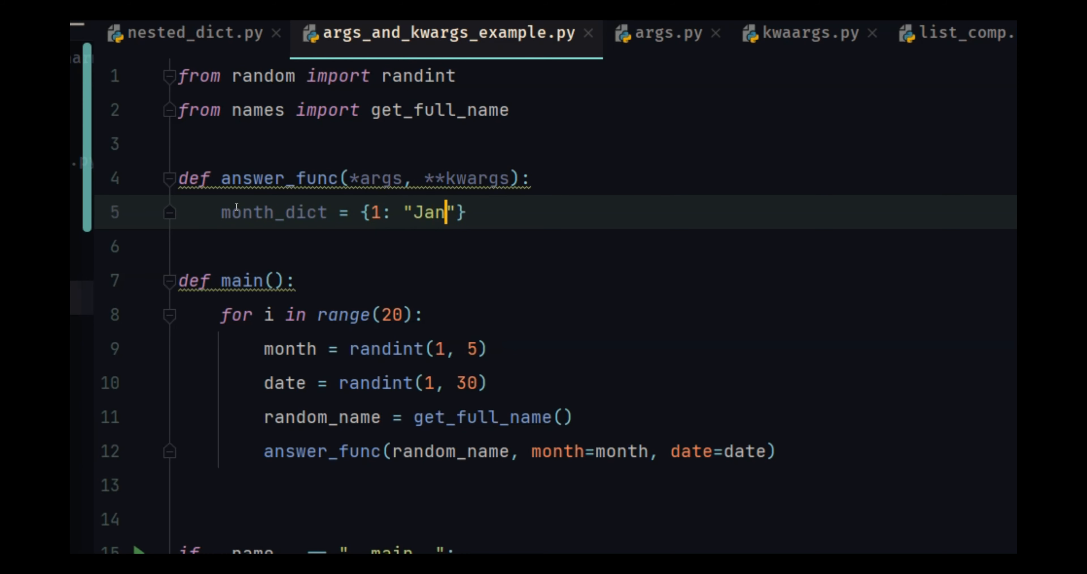
type(", 2:\"Feb\", 3: \"Mar\", 4: \"Apr\", 5: \"May")
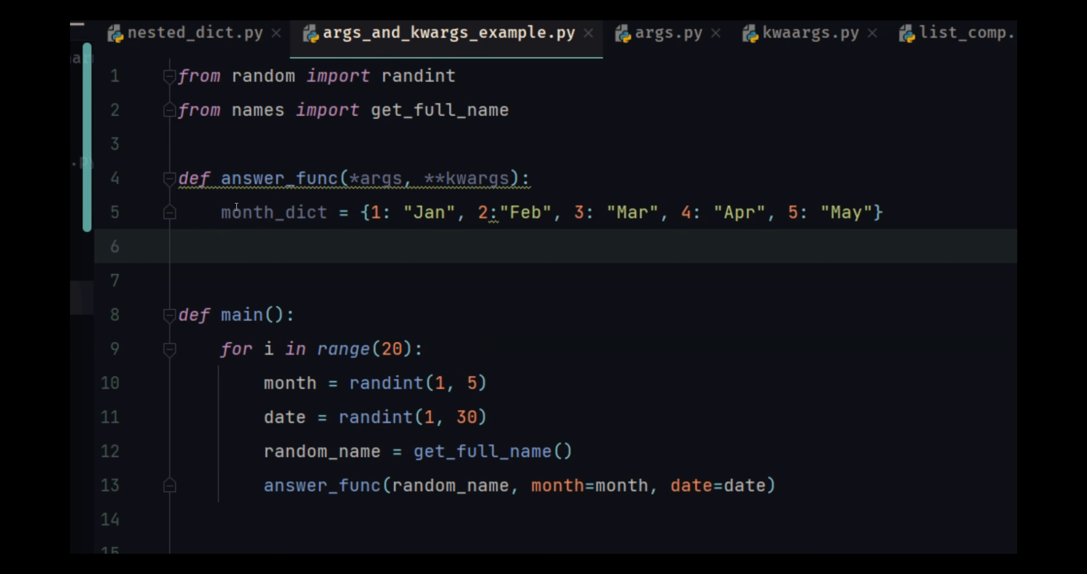
left_click(221, 246)
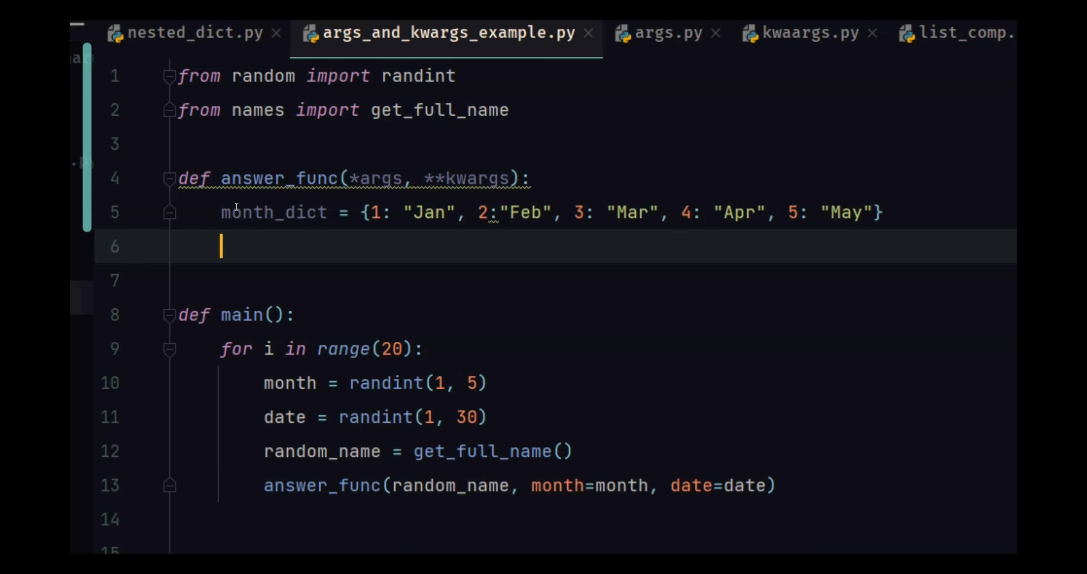
type("for item in args:")
left_click(593, 280)
type("print")
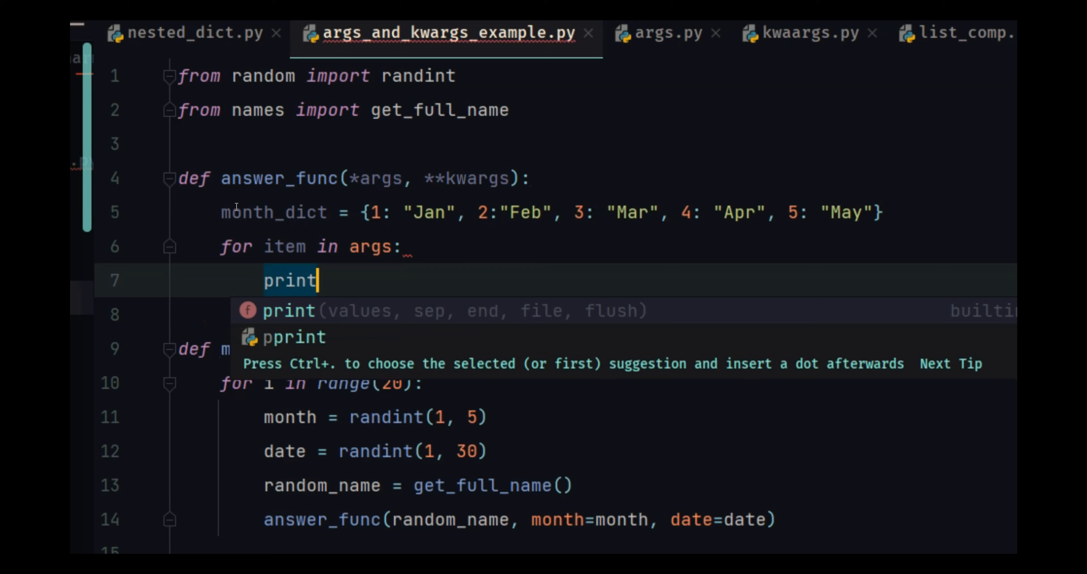
- Set name = args[0] and print(kwargs) in answer_func, running to see the month/date dictionaries
type("(item")
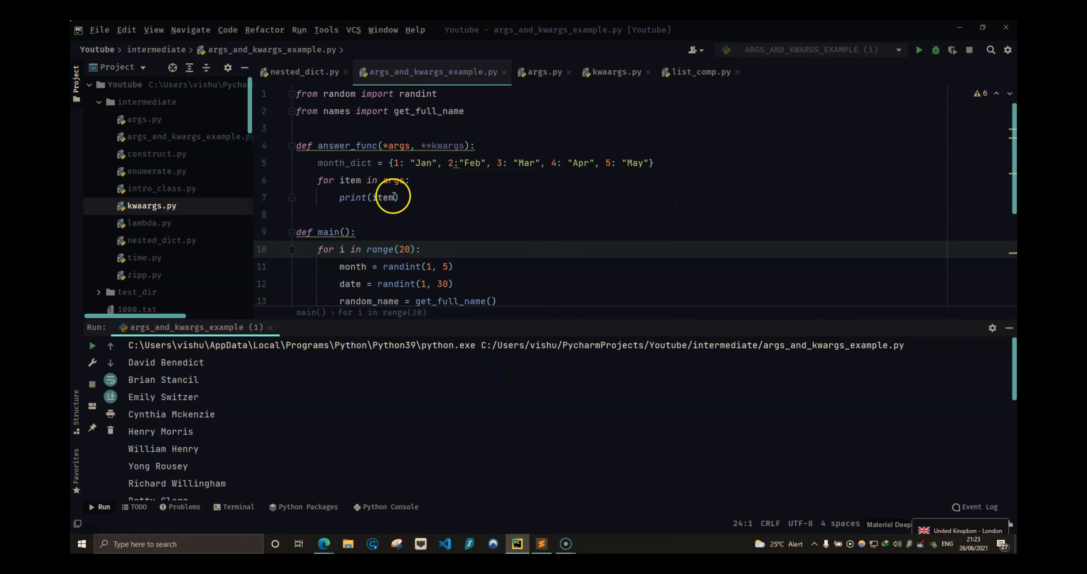
type("pr")
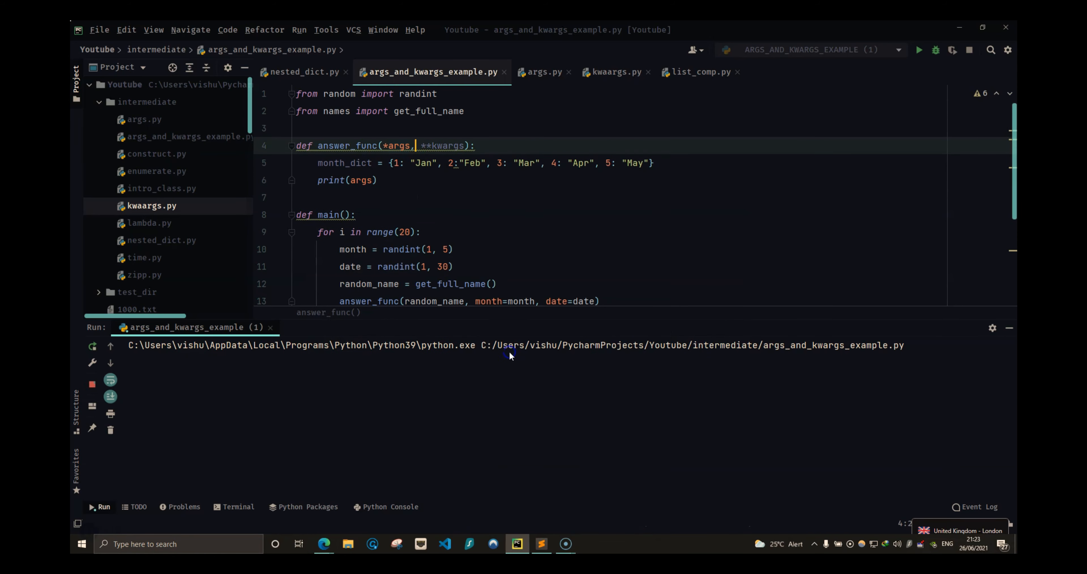
left_click(918, 49)
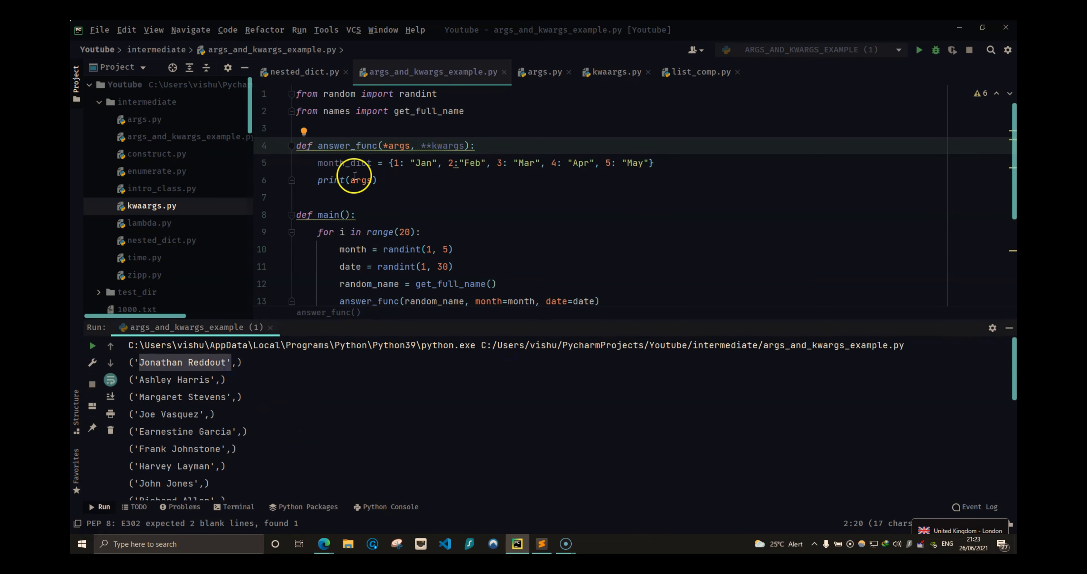
type("nam")
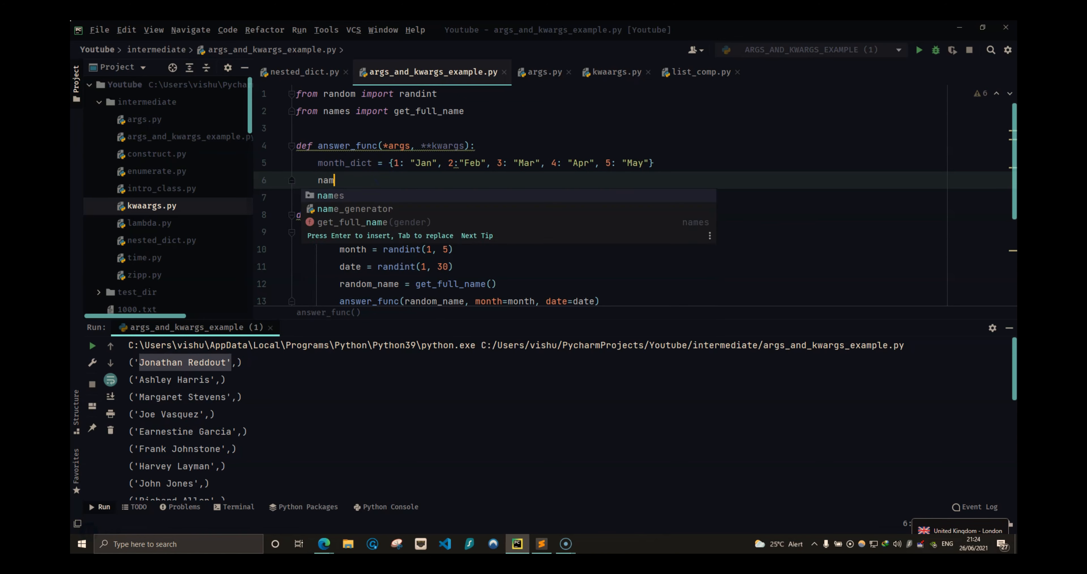
type("e = args[0")
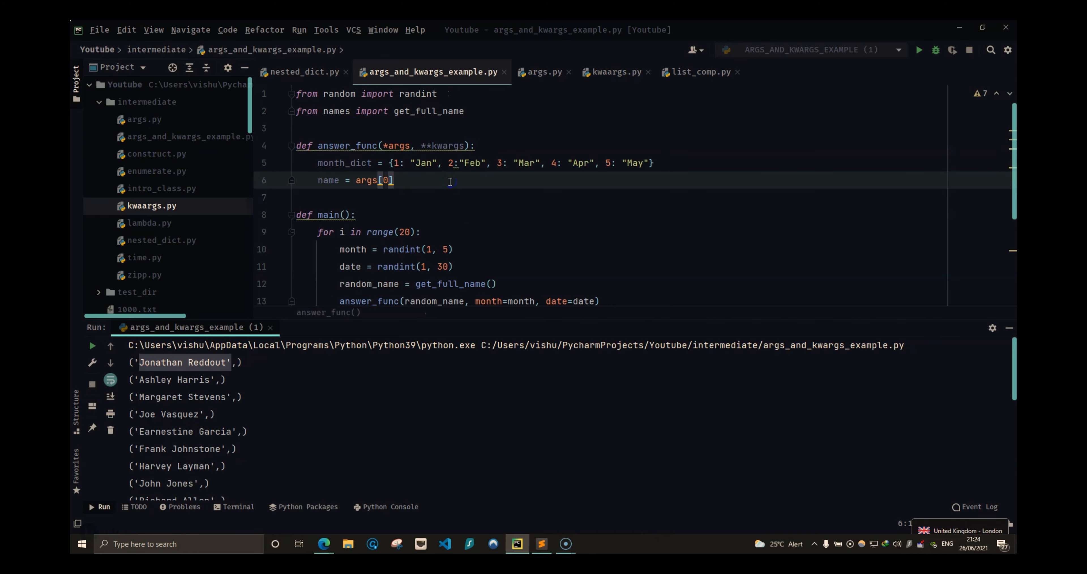
type("print(kwargs")
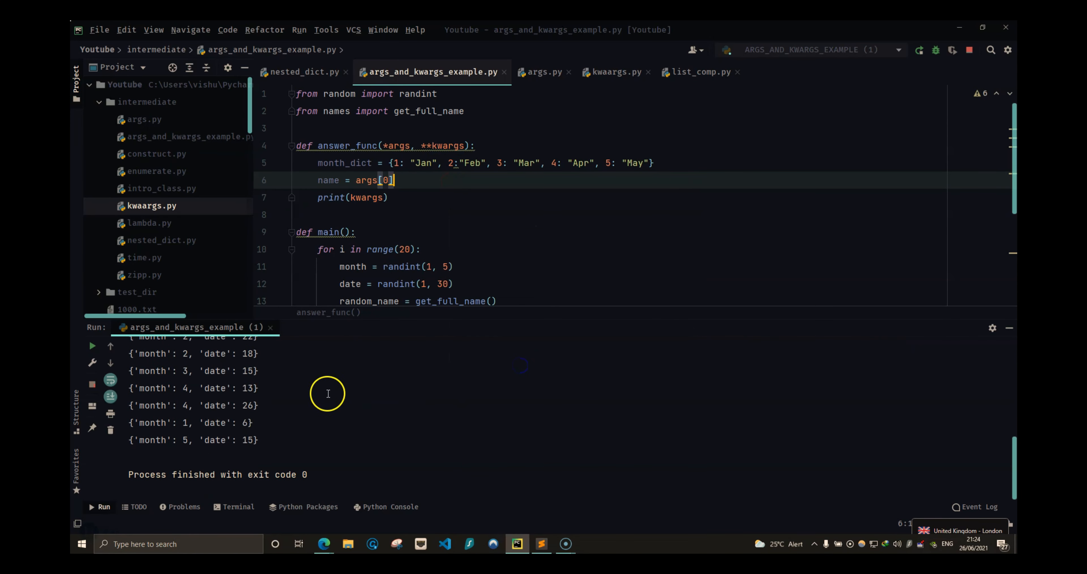
- Print kwargs['month'] instead of the whole dict and rerun to show the month numbers
double_click(215, 405)
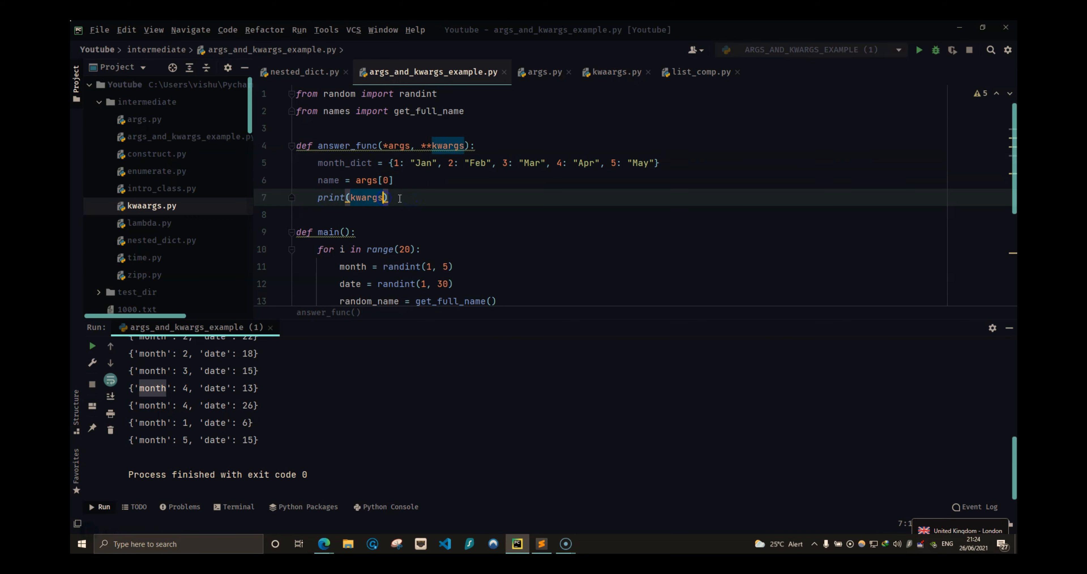
type("['mon'")
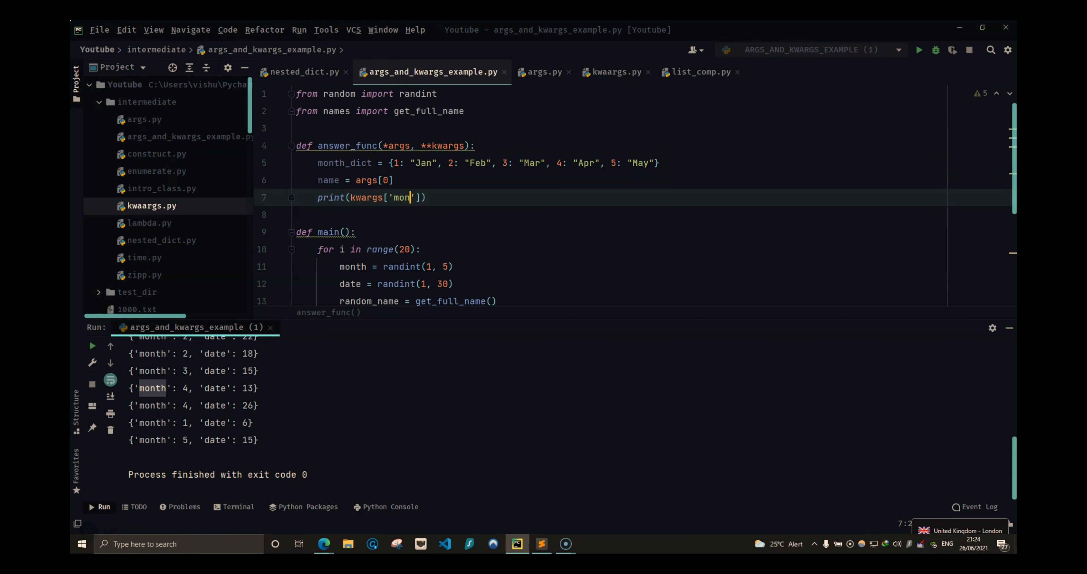
right_click(409, 197)
type("th")
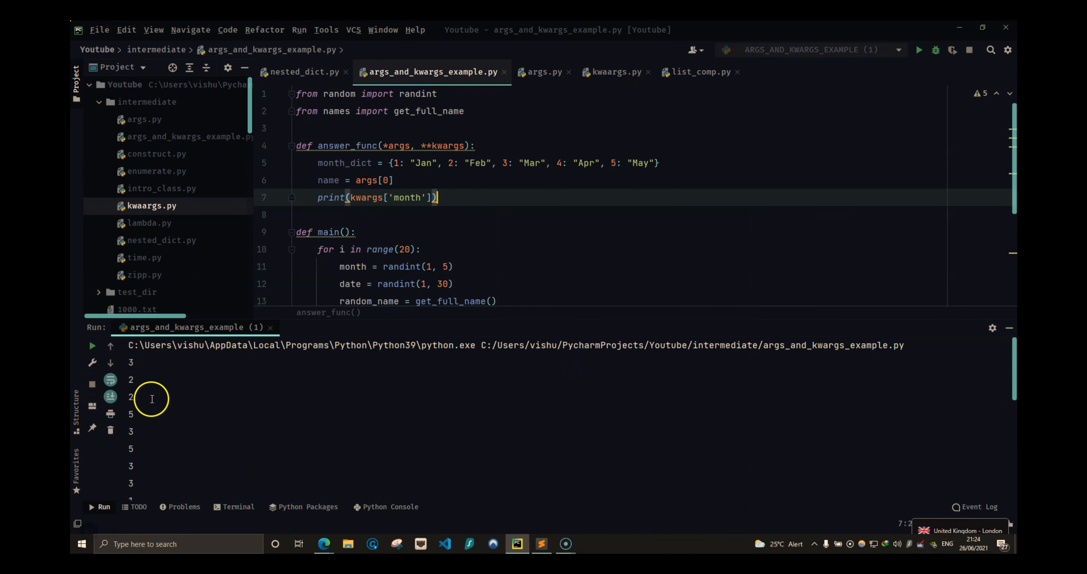
- Wrap it as month_dict[kwargs['month']] and rerun so month names like May and Jan print
type("na")
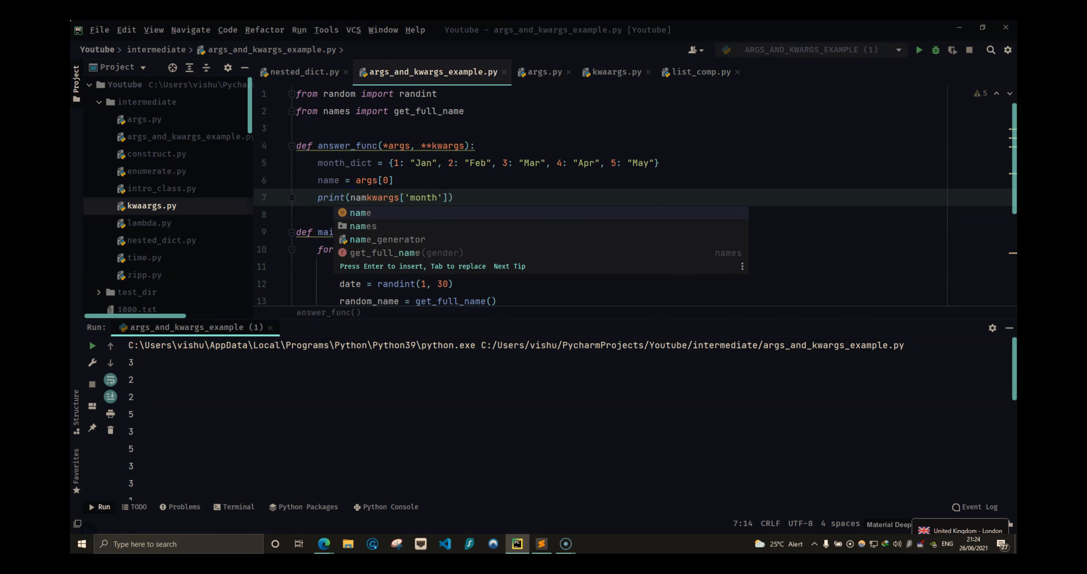
type("month_dict[")
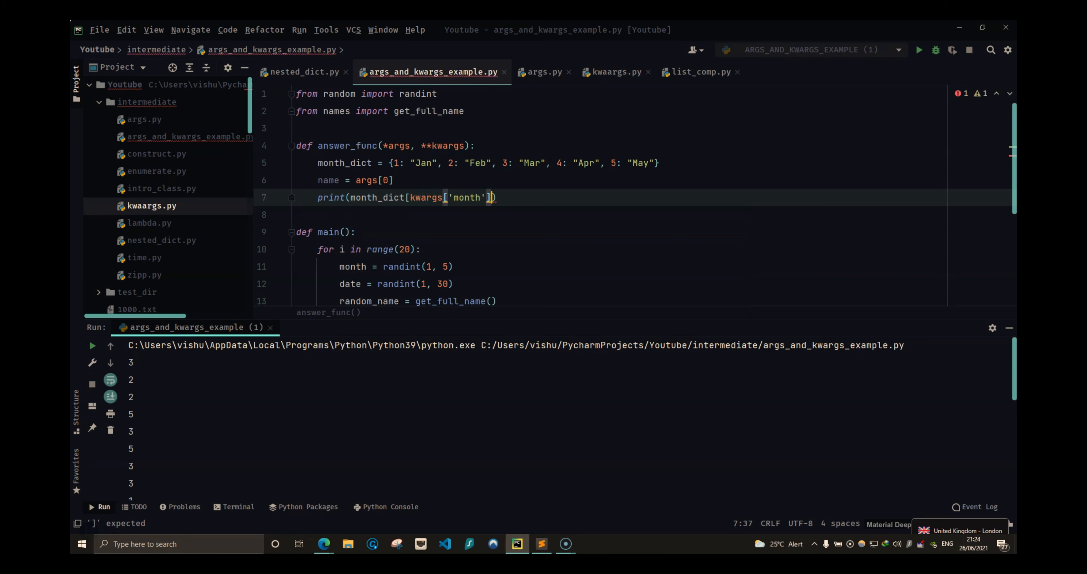
right_click(378, 180)
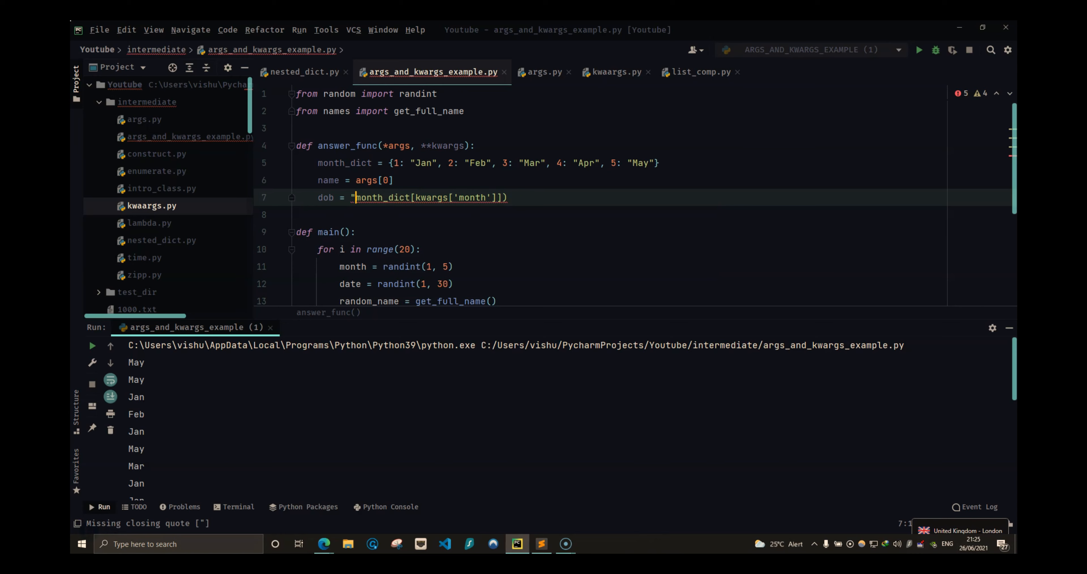
- Build dob = f"{kwargs['date']} of {month_dict[kwargs['month']]}" and print(dob), giving lines like "10 of May"
type("f\"{date")
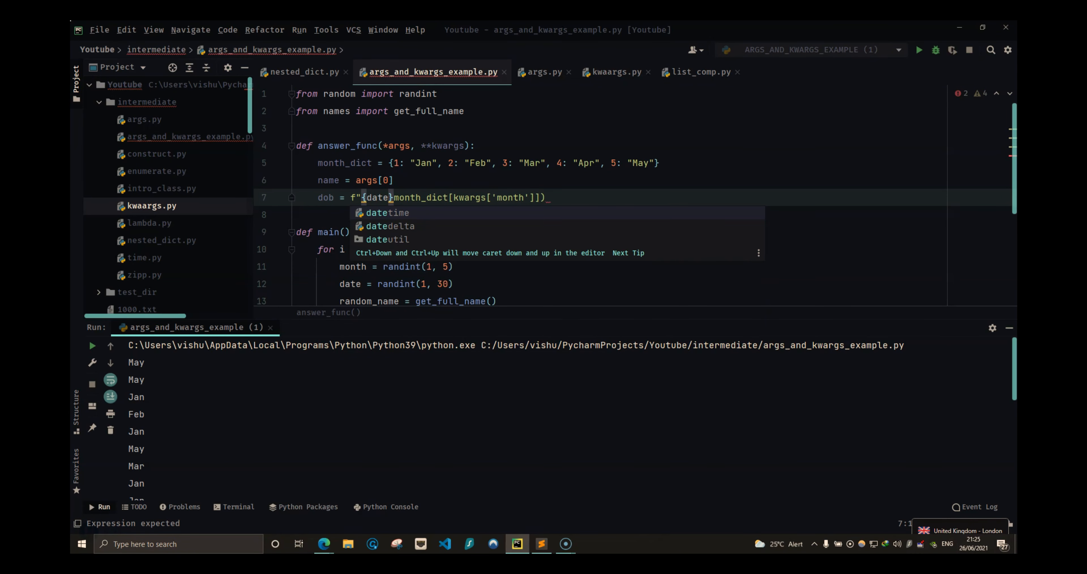
type("kw")
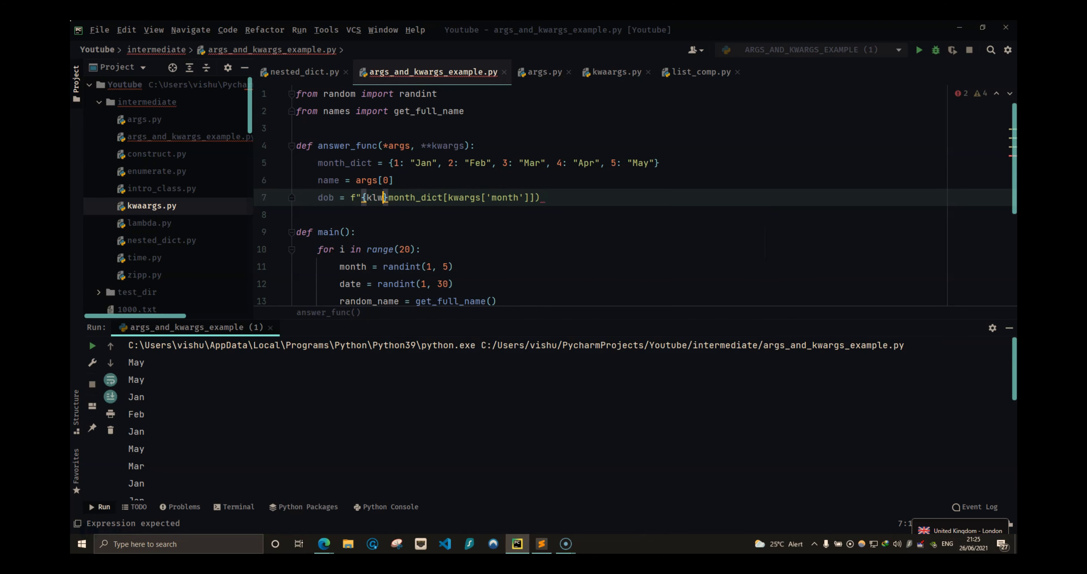
type("kwargs['")
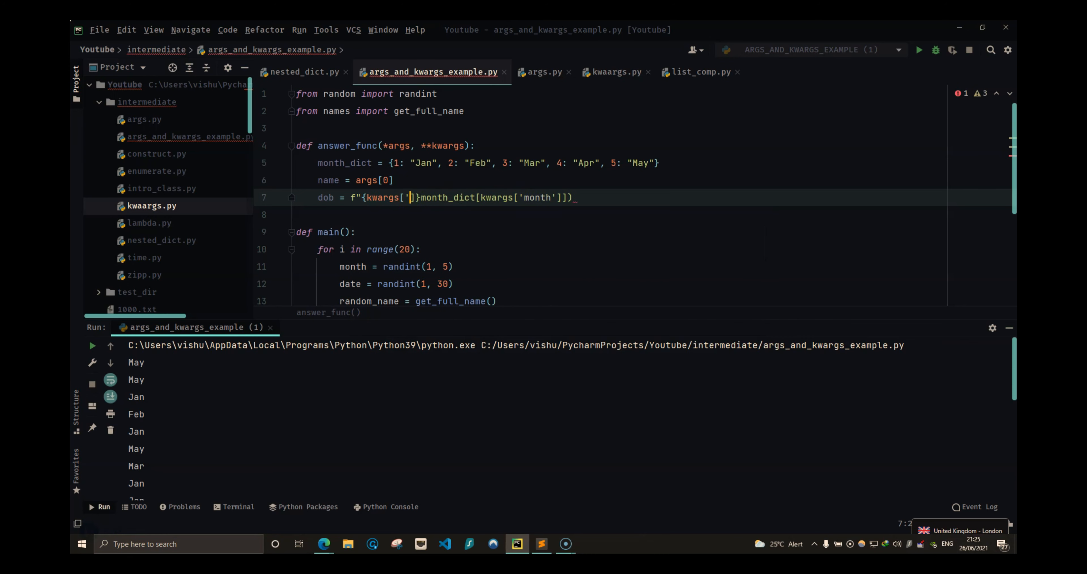
type("date'")
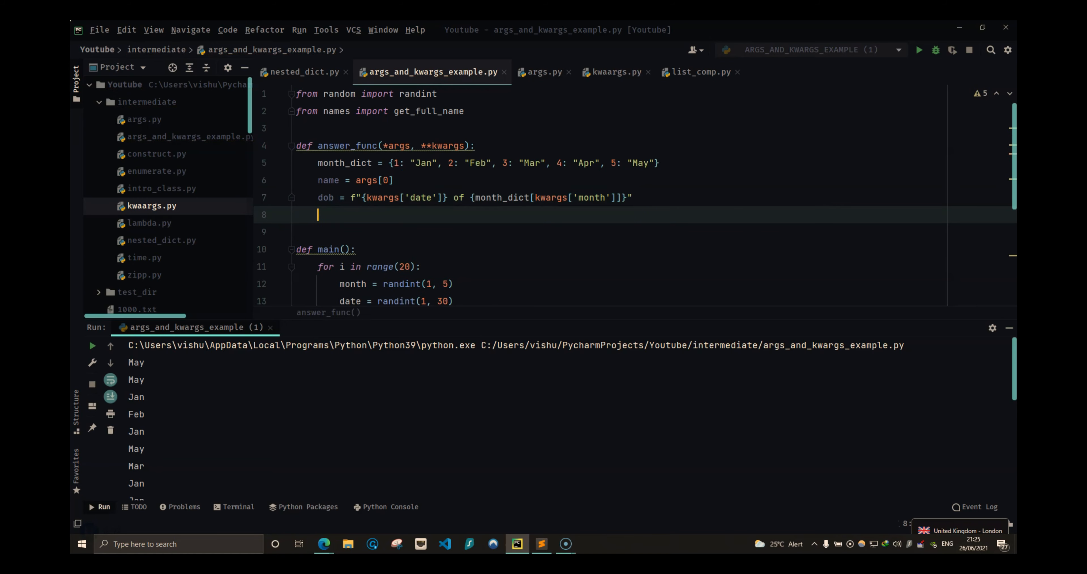
type("print(dob)")
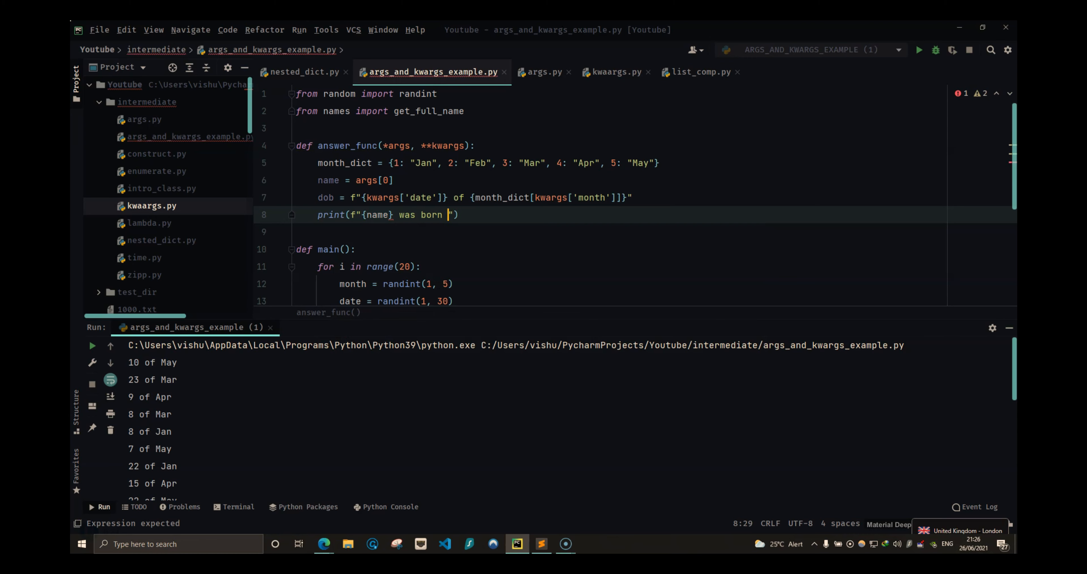
- Print f"{name} was born on {dob}" and run, producing lines like "Chad Rose was born on 8 of Apr"
type("on {dob}")
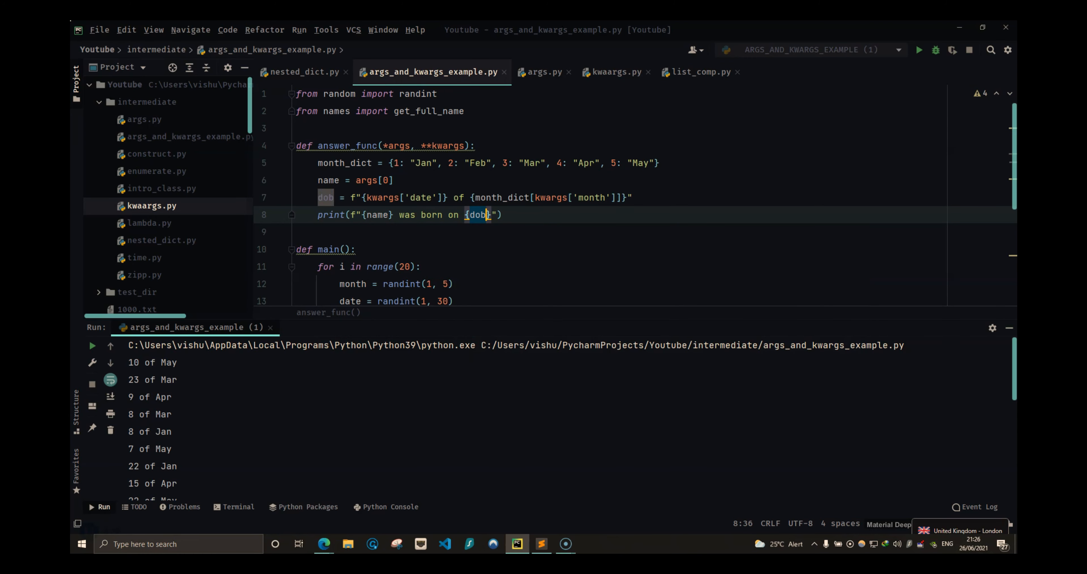
right_click(457, 231)
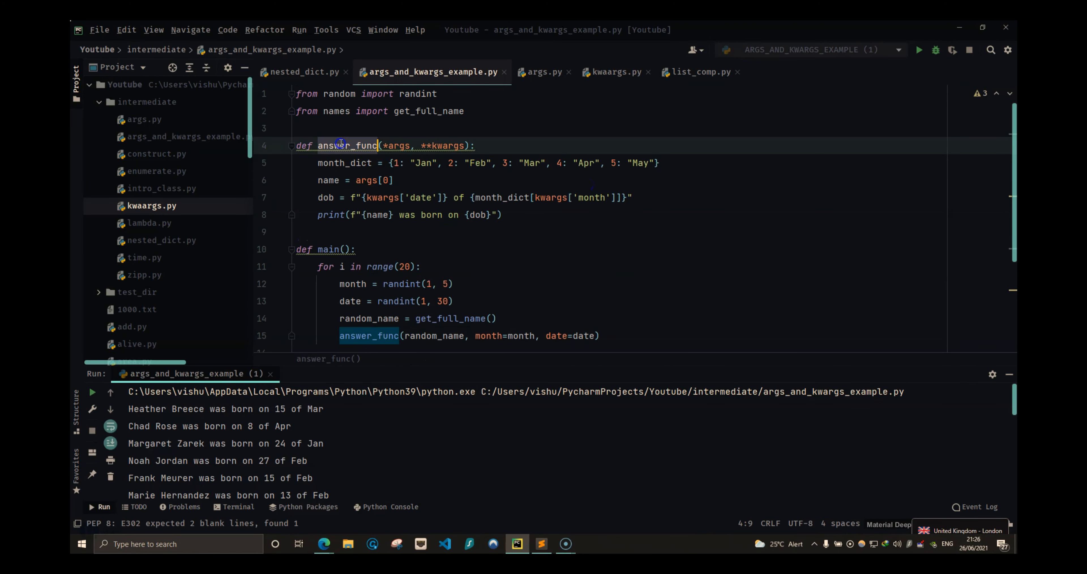
left_click(337, 198)
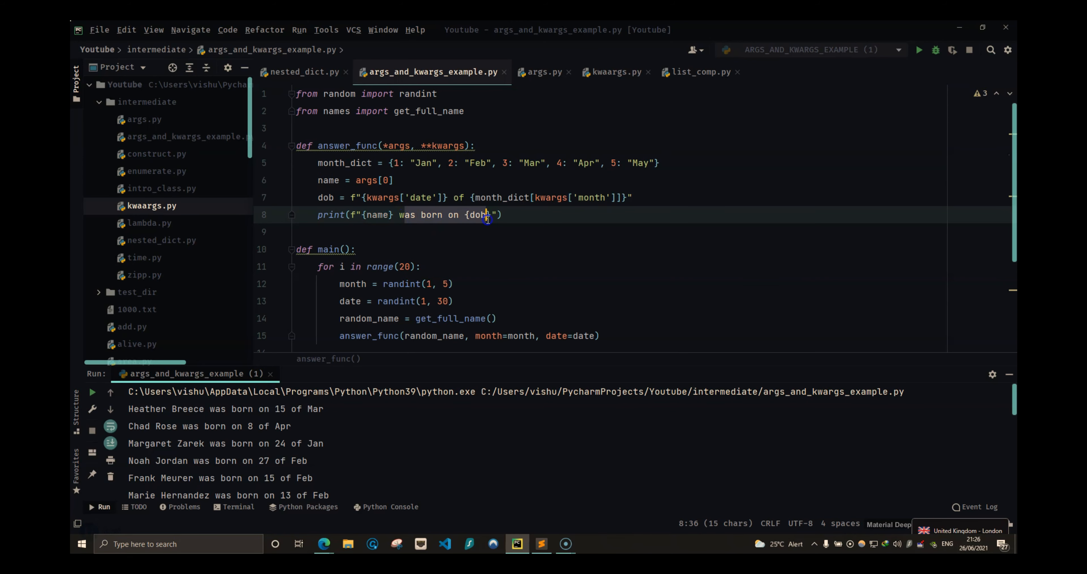
- Add year = randint(1950, 2020) in main's loop
scroll("down", 3)
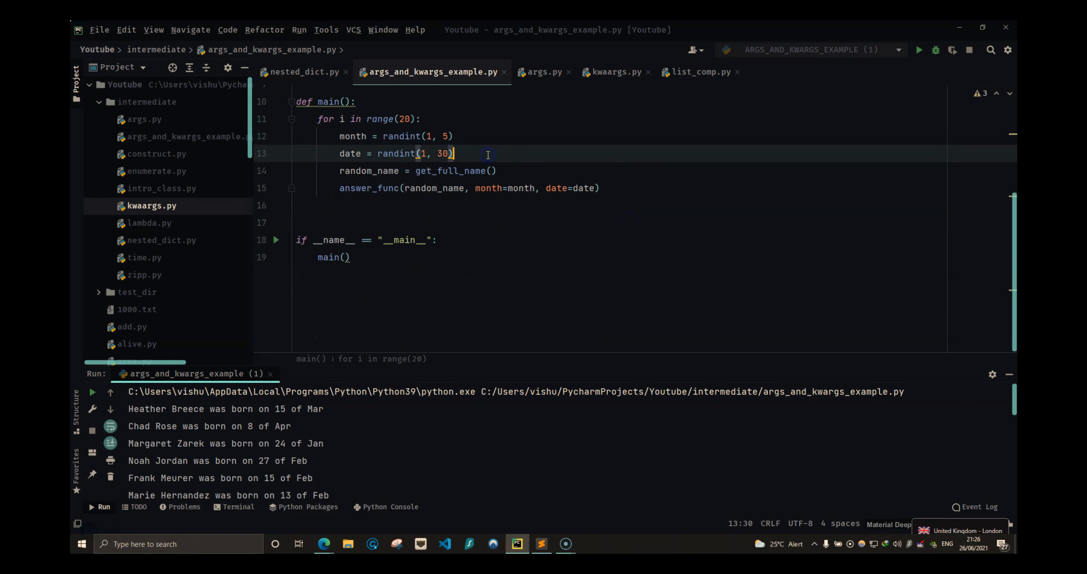
type("year = r")
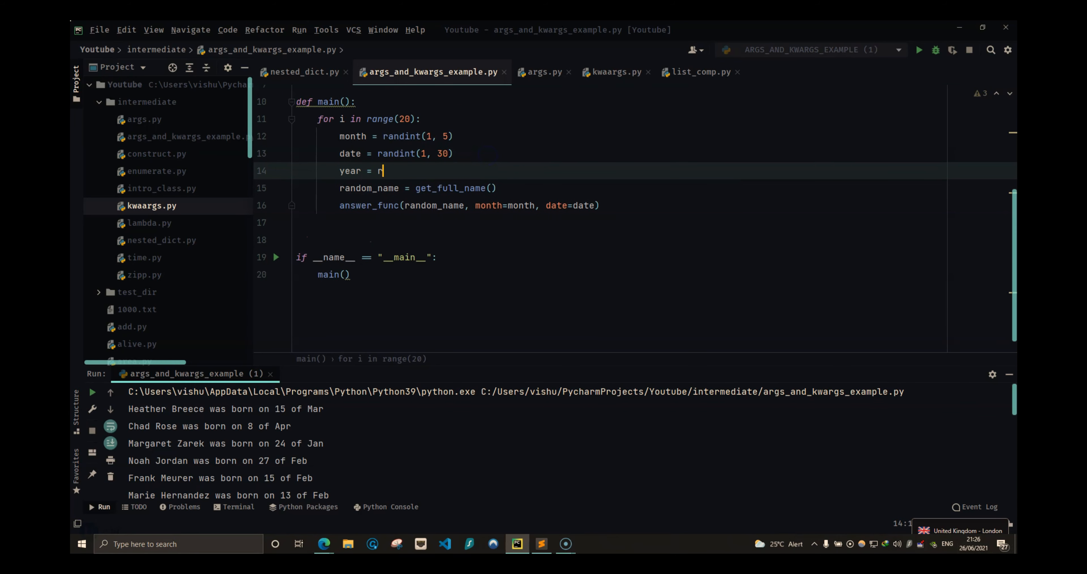
type("andint(1")
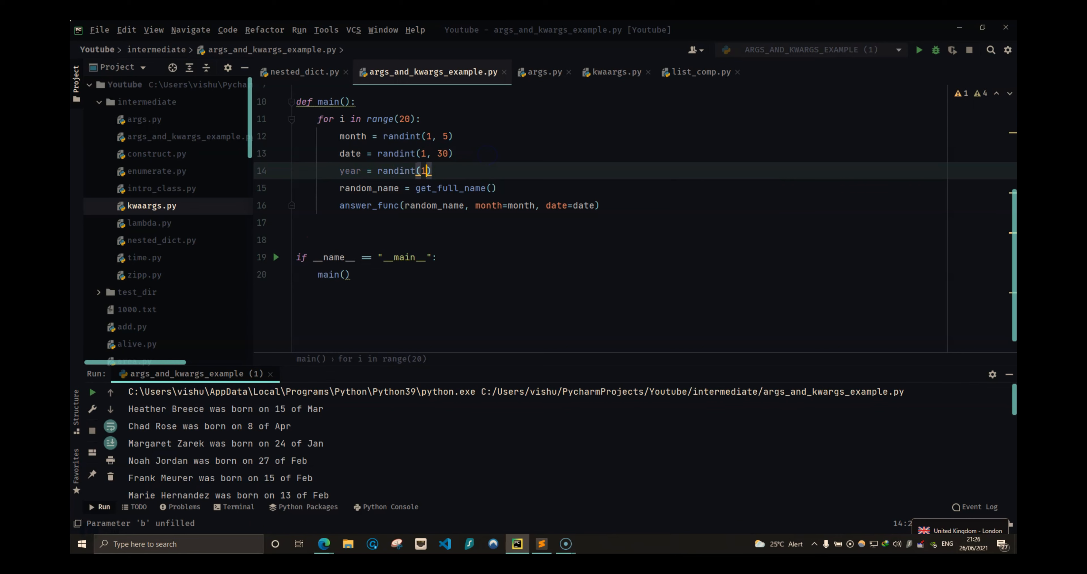
type("950,")
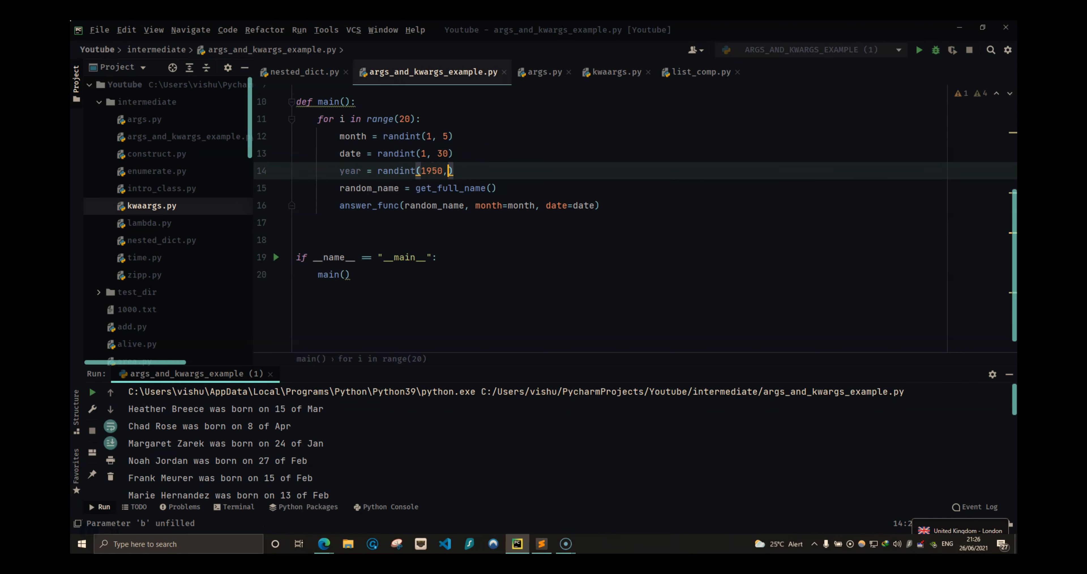
type("2020")
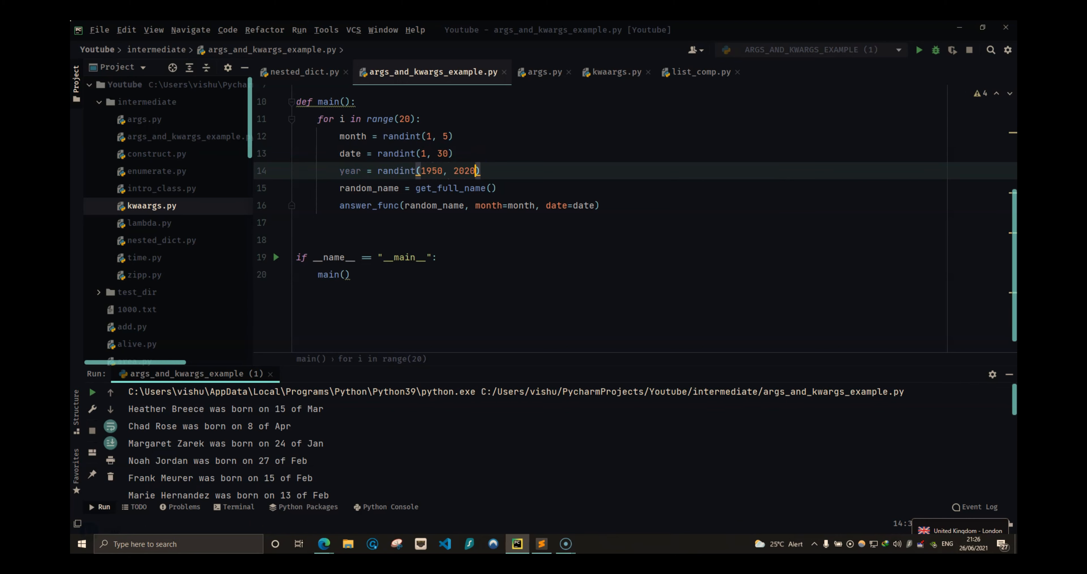
- Pass year=year to answer_func, append kwargs['year'] to dob, and run to print full birth dates with years
left_click(586, 205)
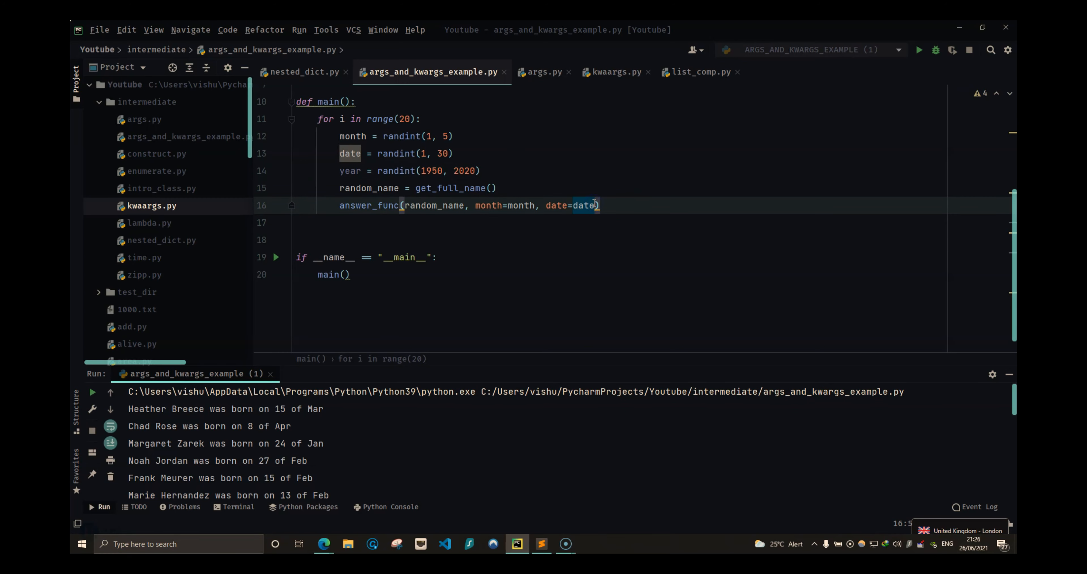
type(", year=year")
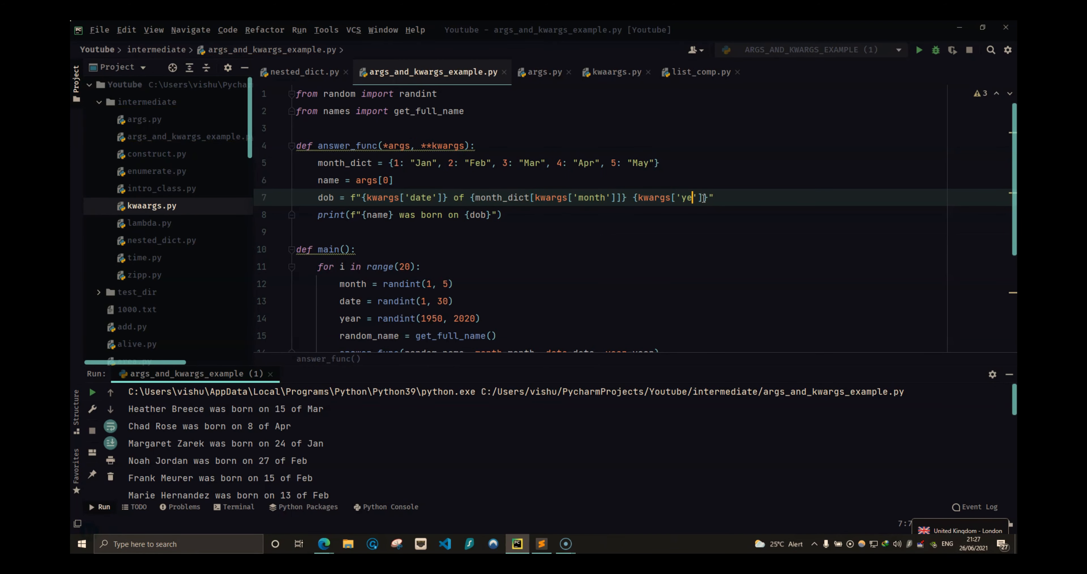
right_click(702, 197)
type("ar")
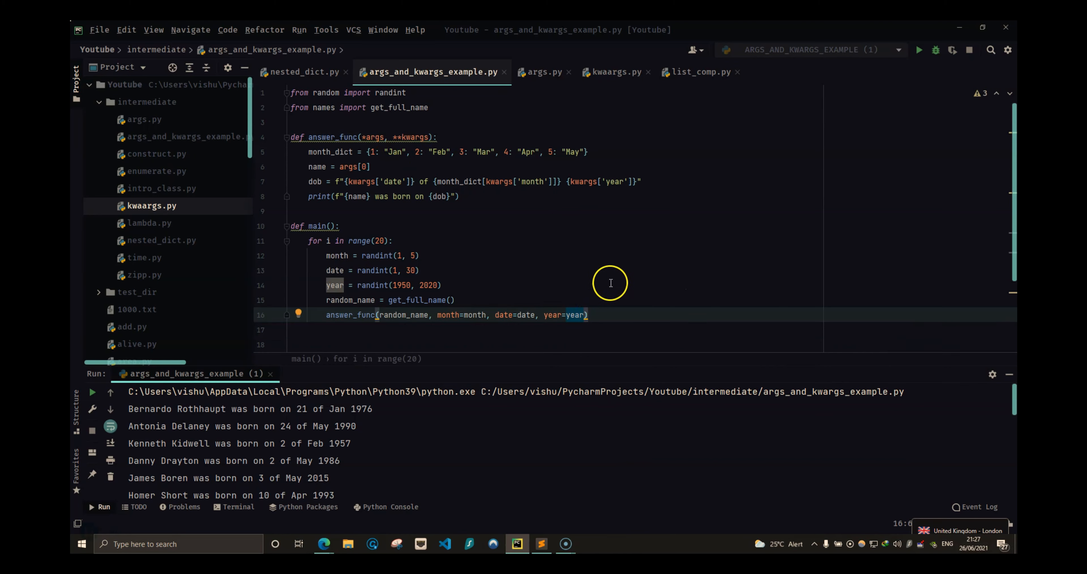
mouse_move(608, 284)
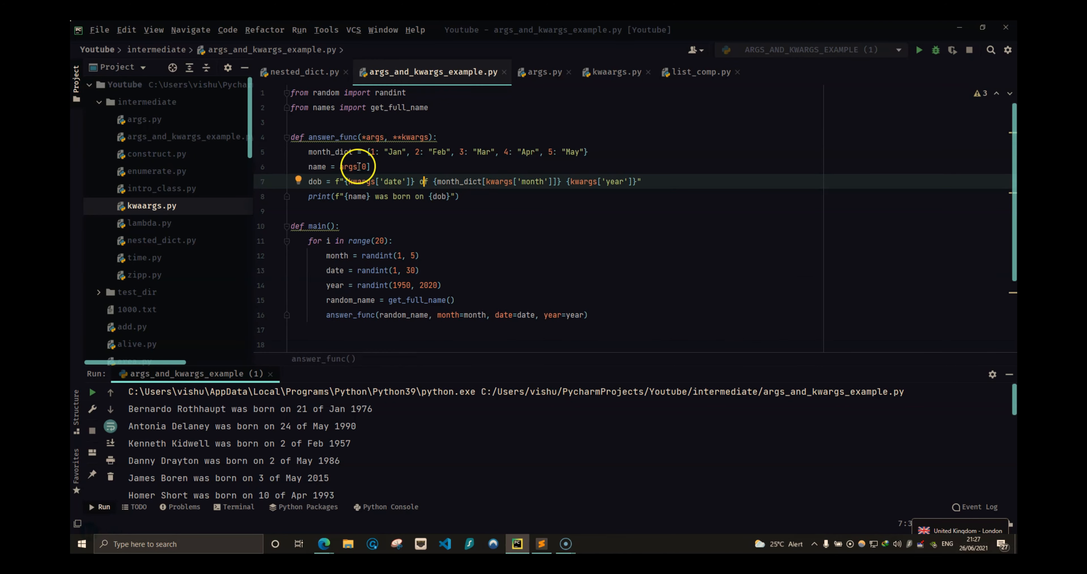
scroll("down", 3)
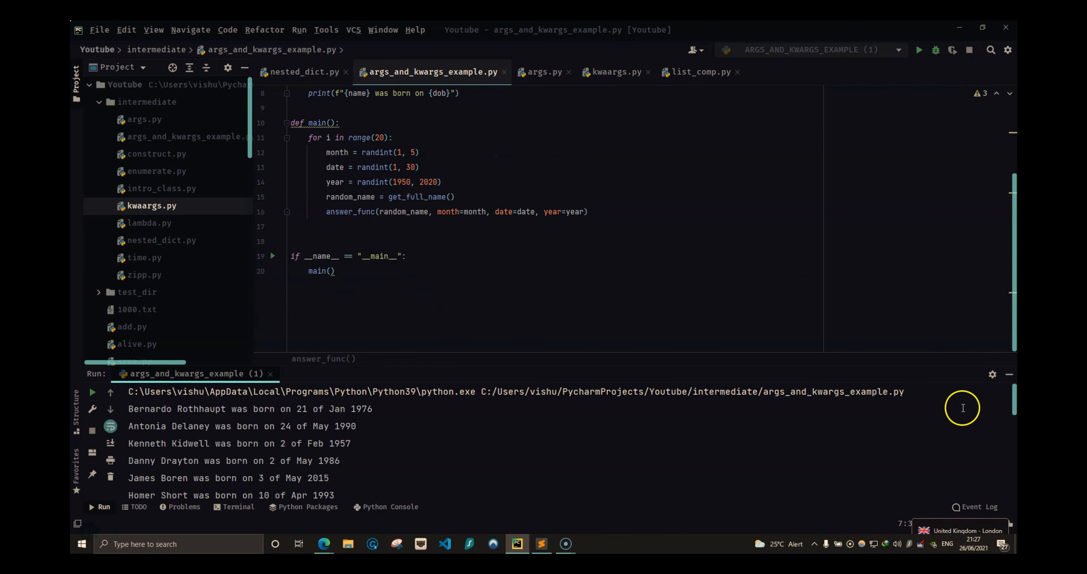